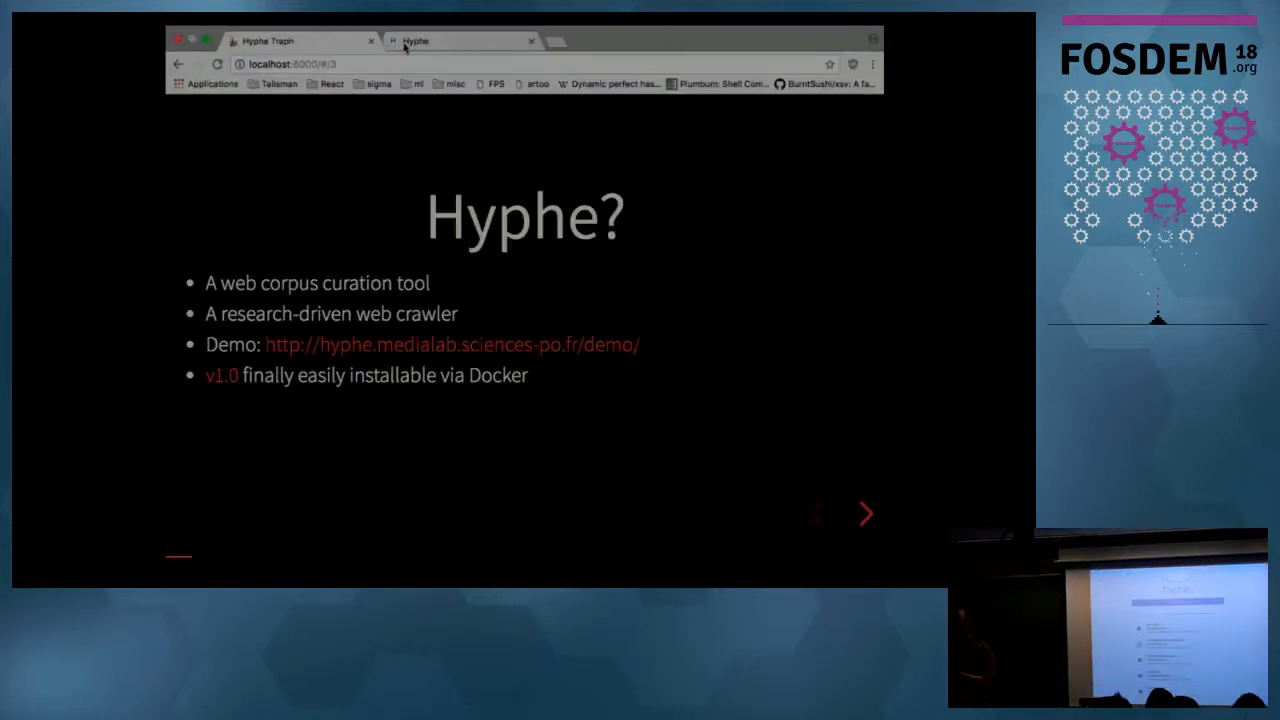
Switch from the slides to the Hyphe demo's list of existing corpora
left_click(410, 40)
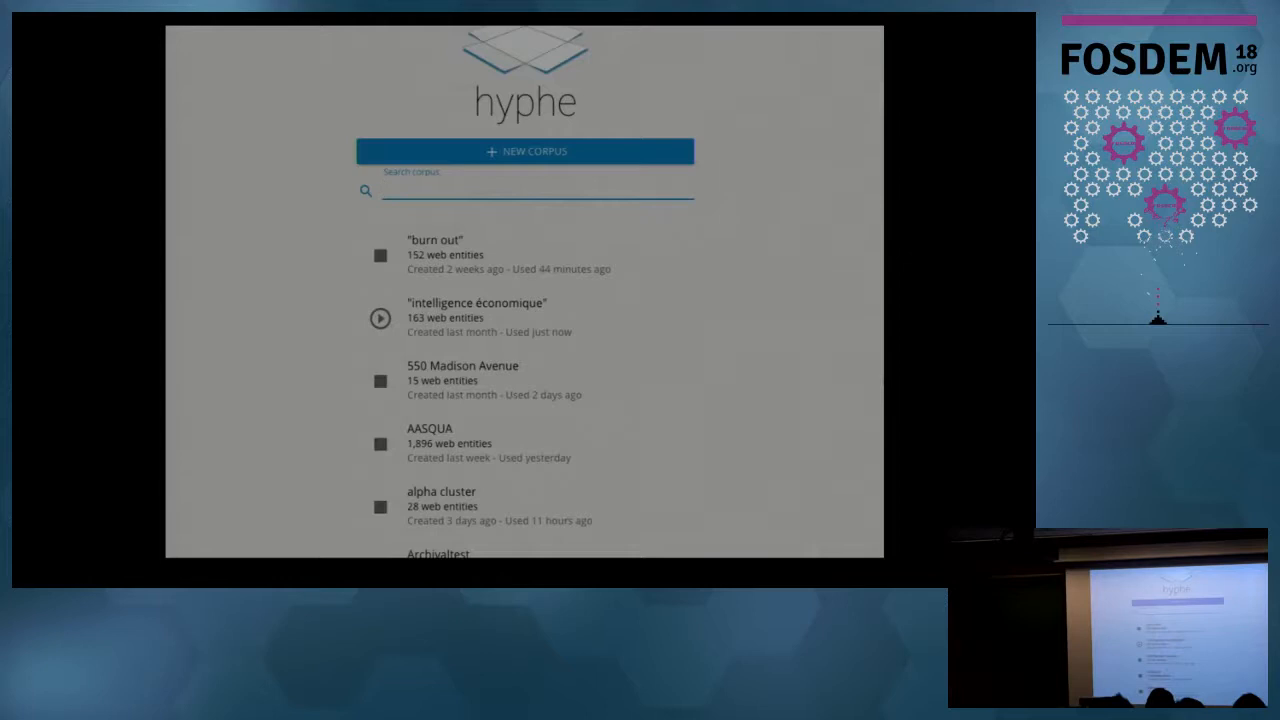
left_click(528, 190)
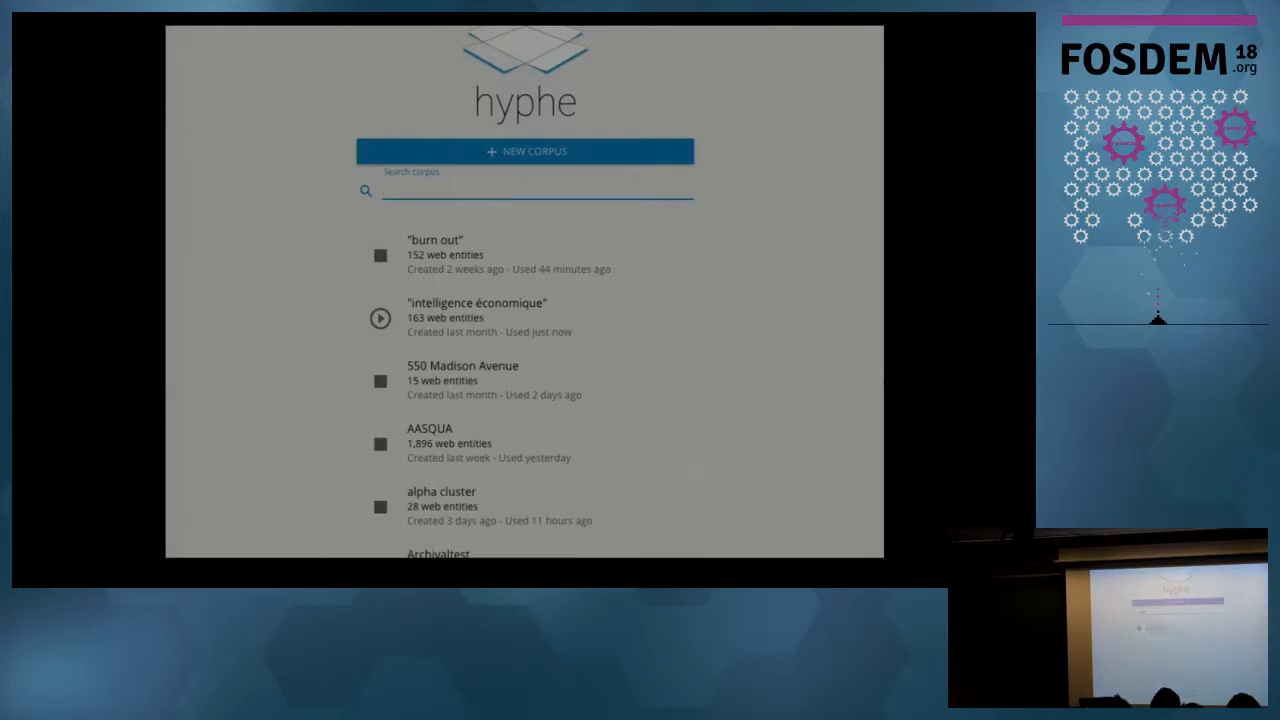
Search the corpus list for 'fos' and open the FOSDEM corpus overview
type("fode")
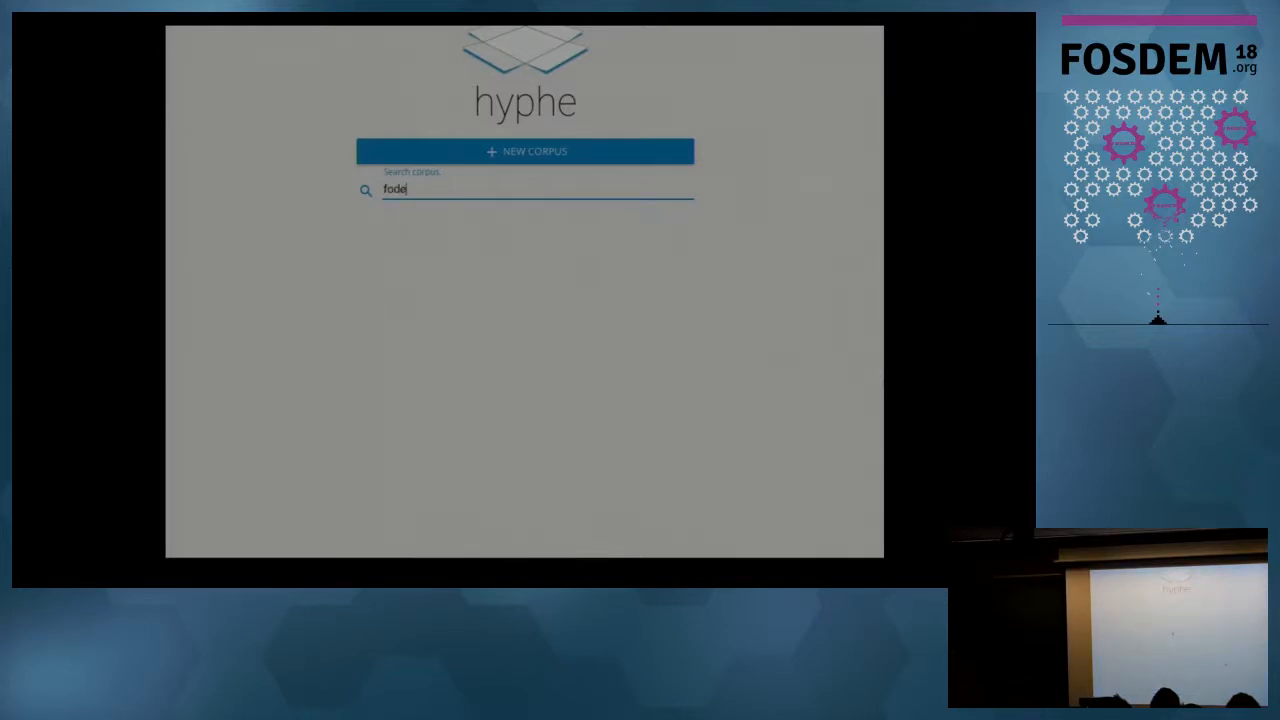
type("fos")
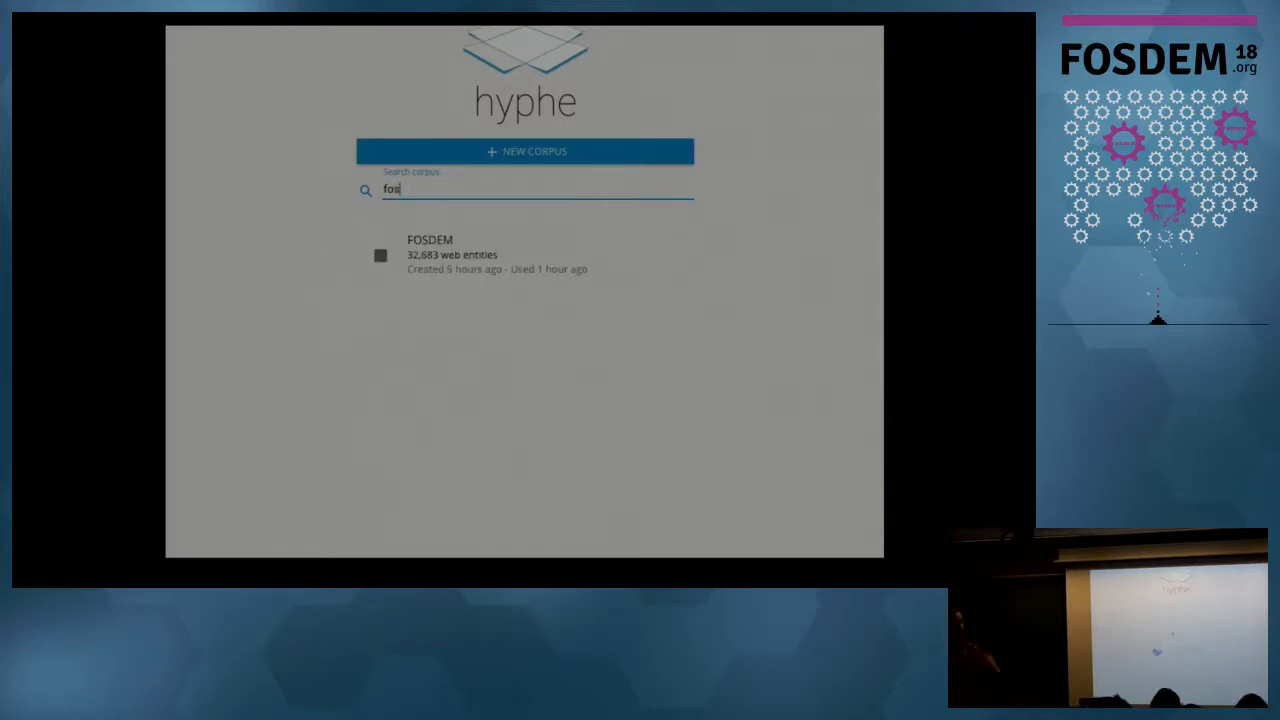
left_click(430, 253)
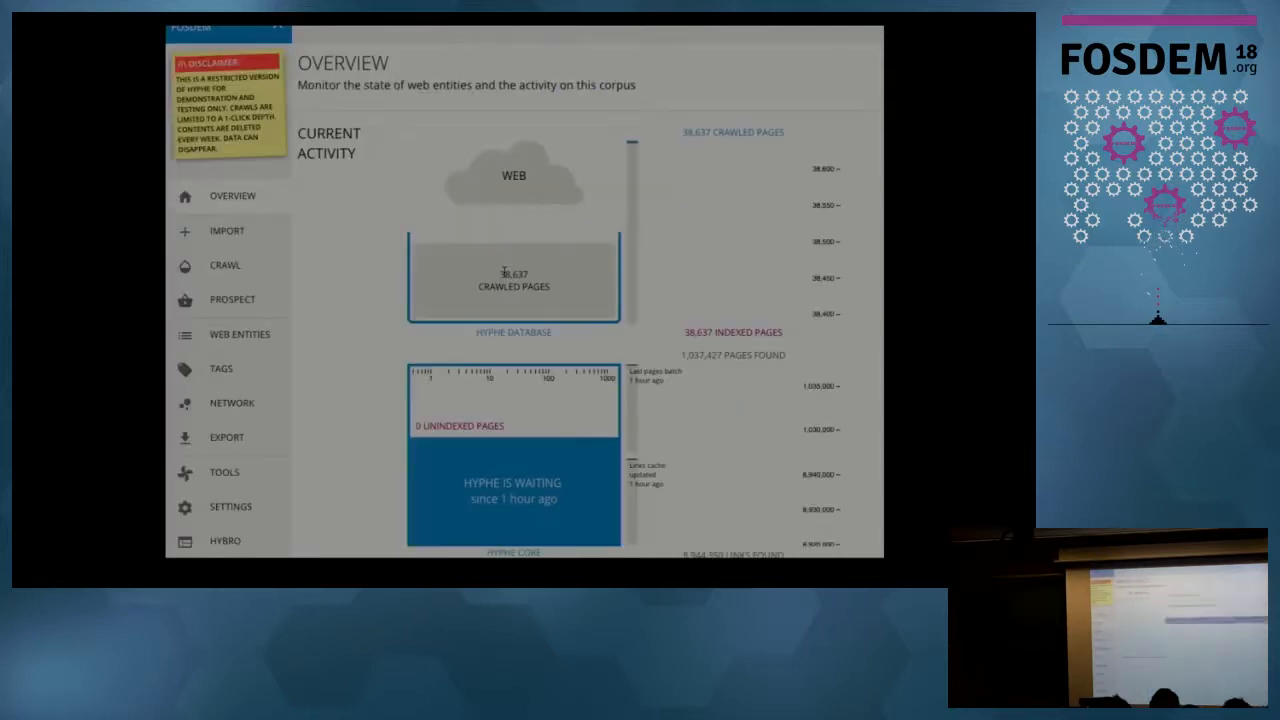
left_click(227, 231)
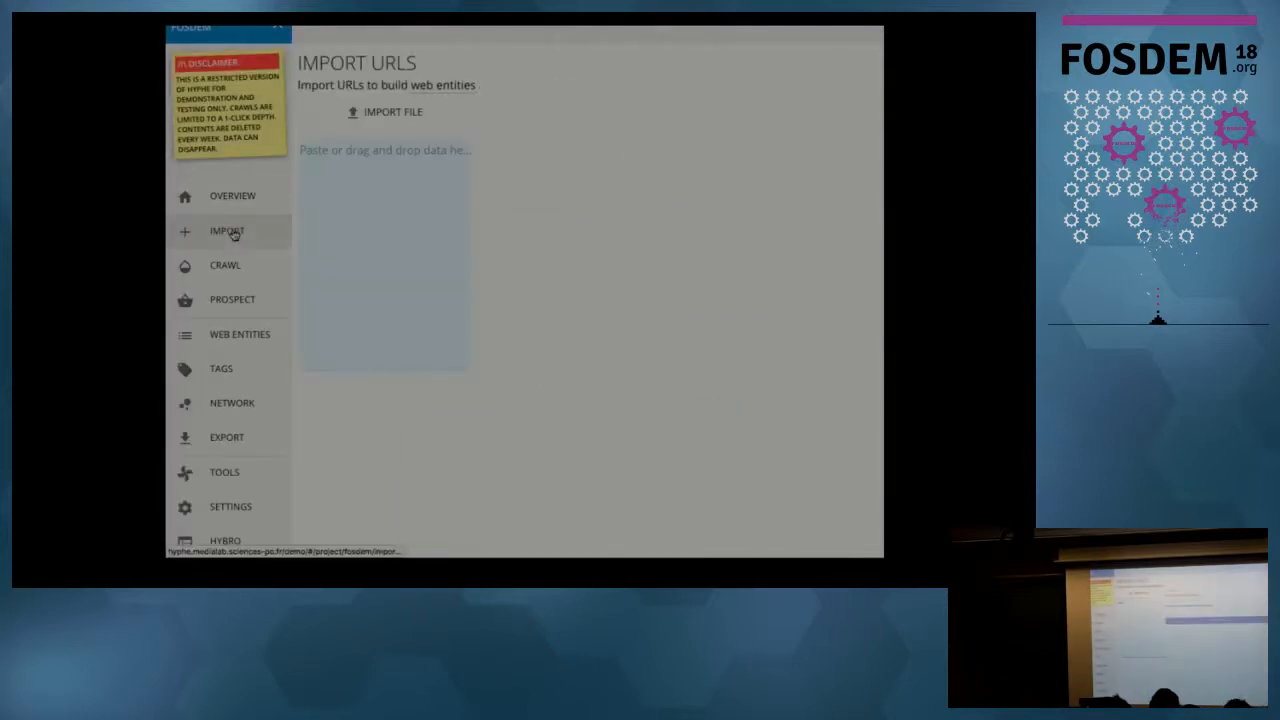
type("https:")
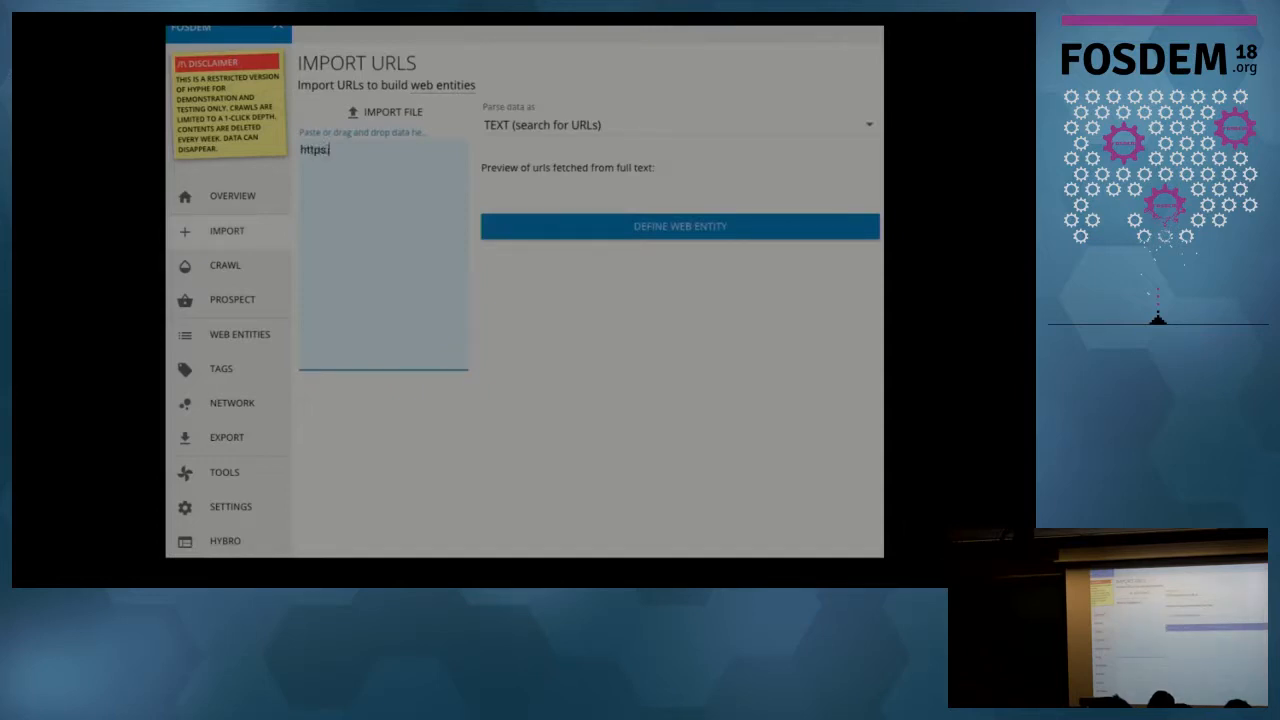
type("fosdem")
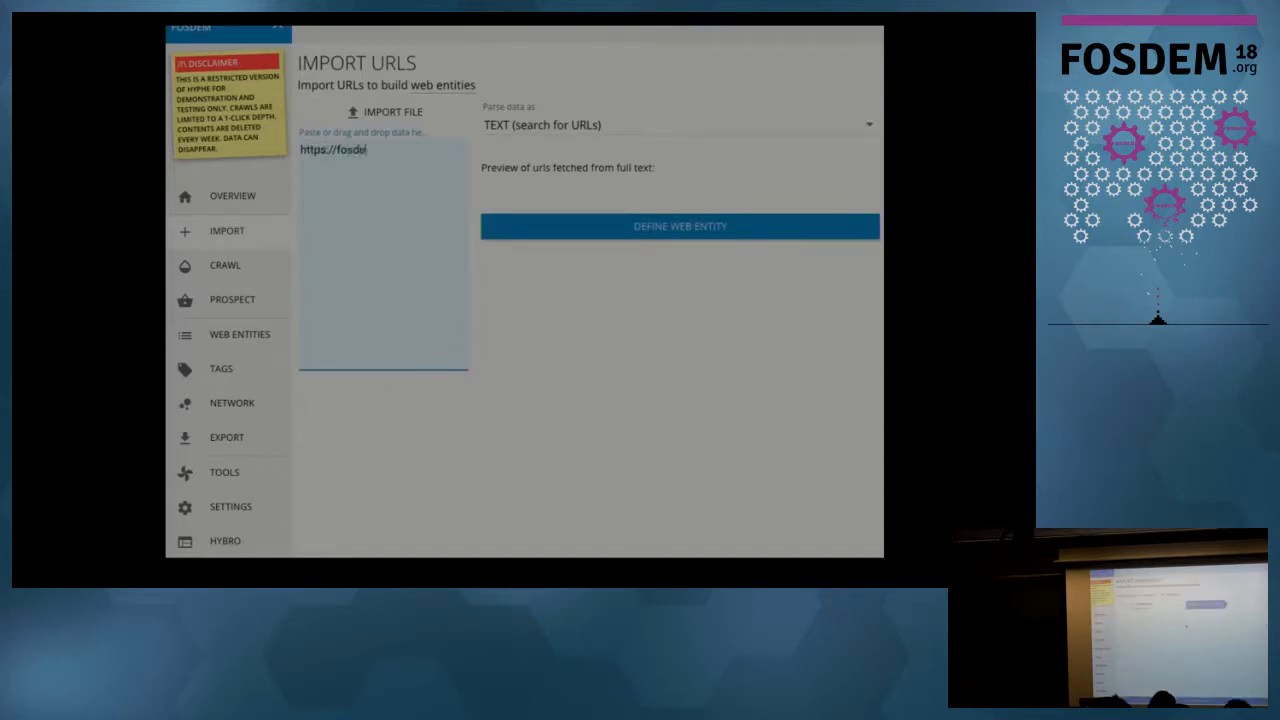
type(".org")
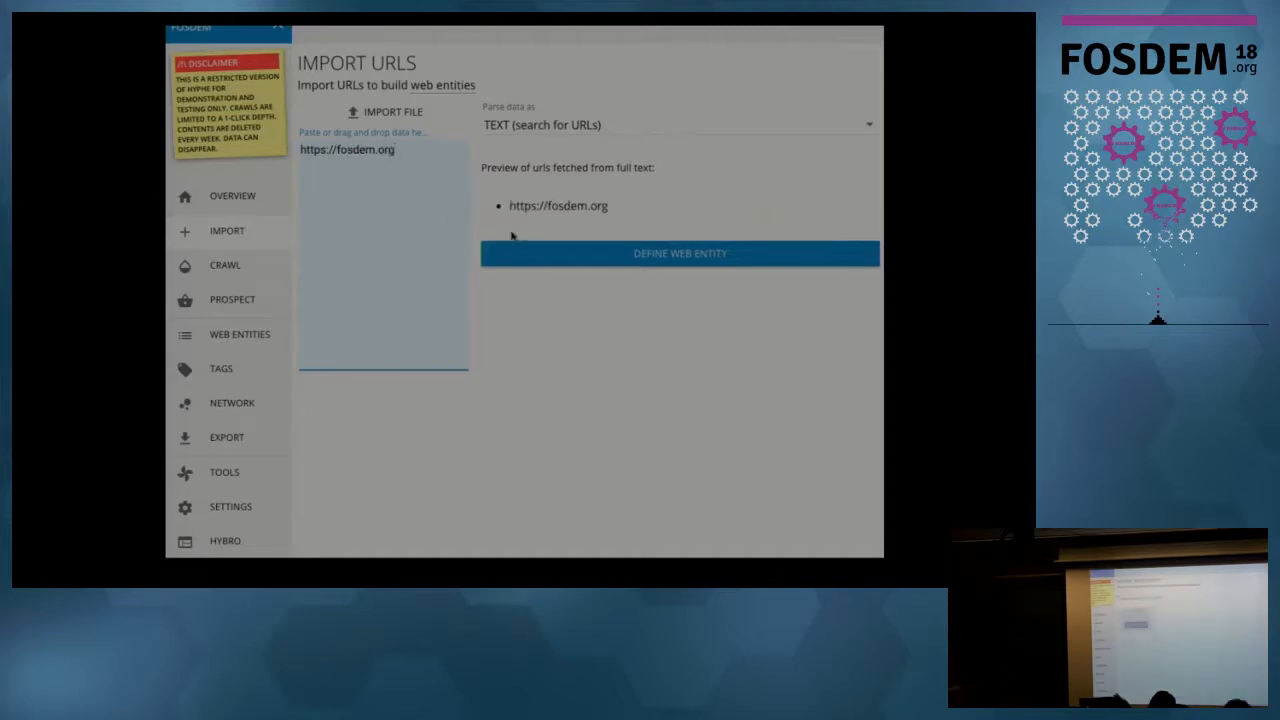
left_click(680, 253)
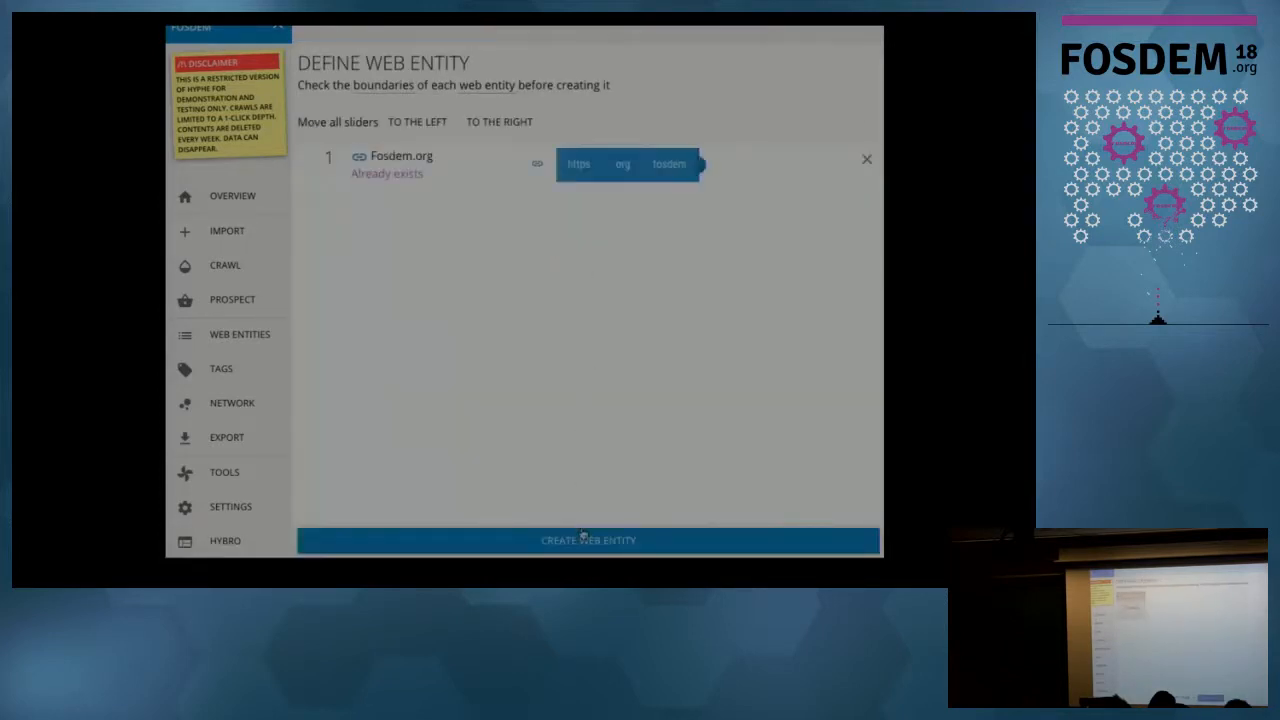
left_click(588, 539)
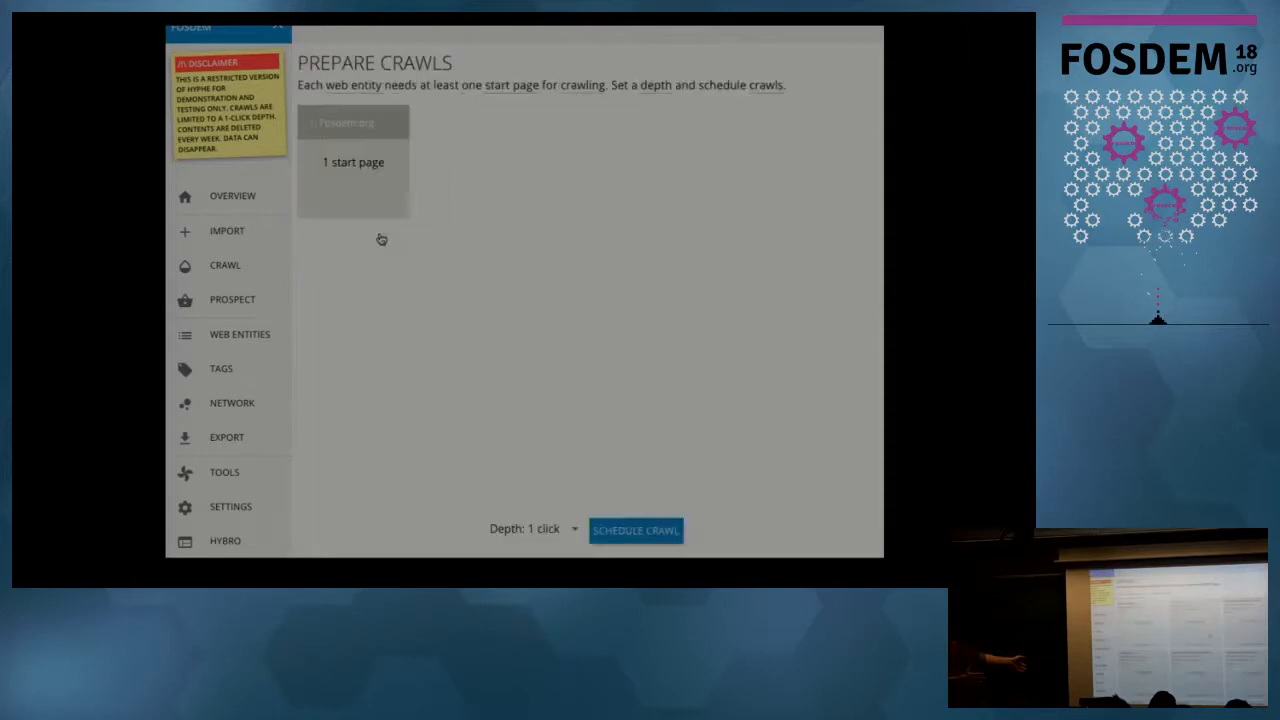
left_click(636, 530)
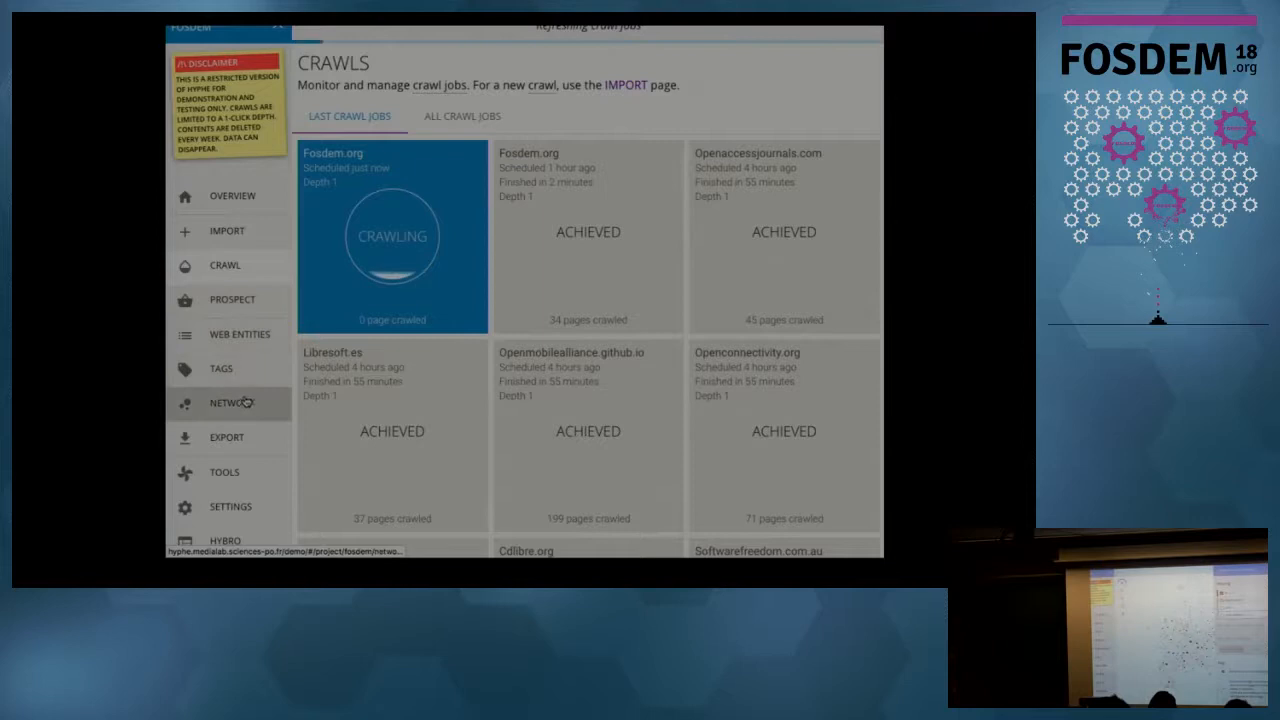
Open the NETWORK map of web entities and browse its settings panel
left_click(231, 403)
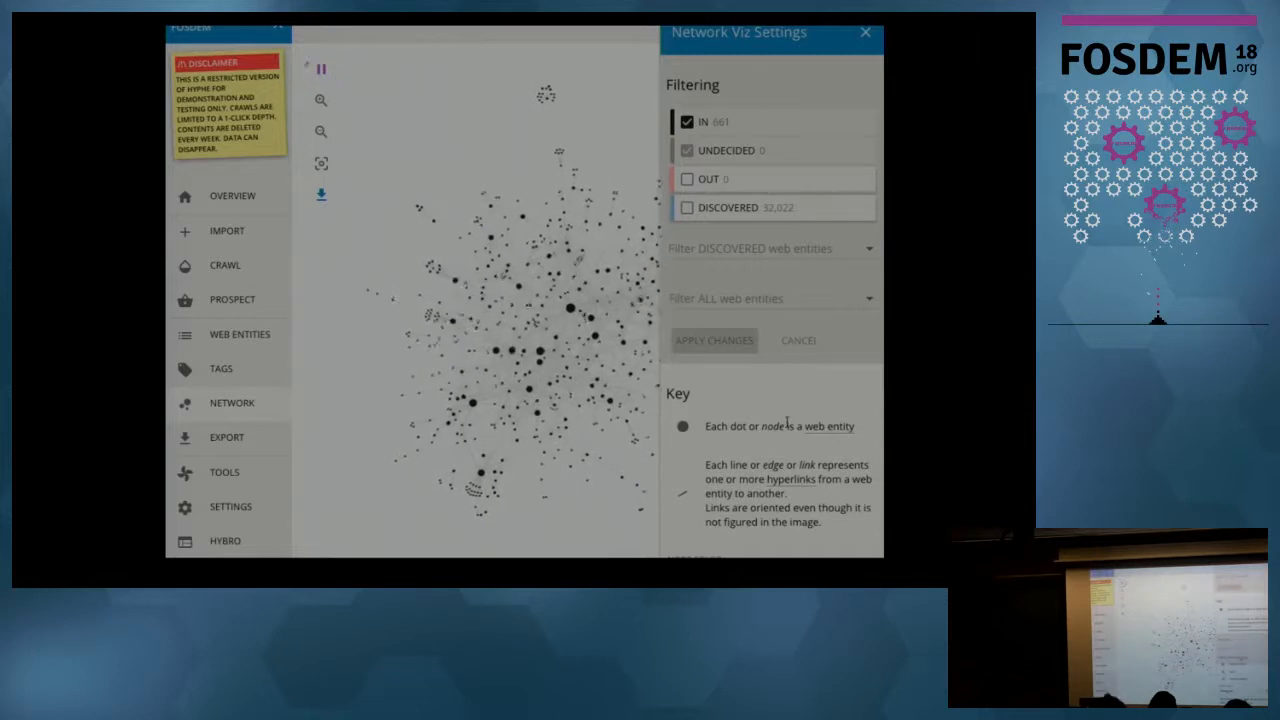
scroll("down", 3)
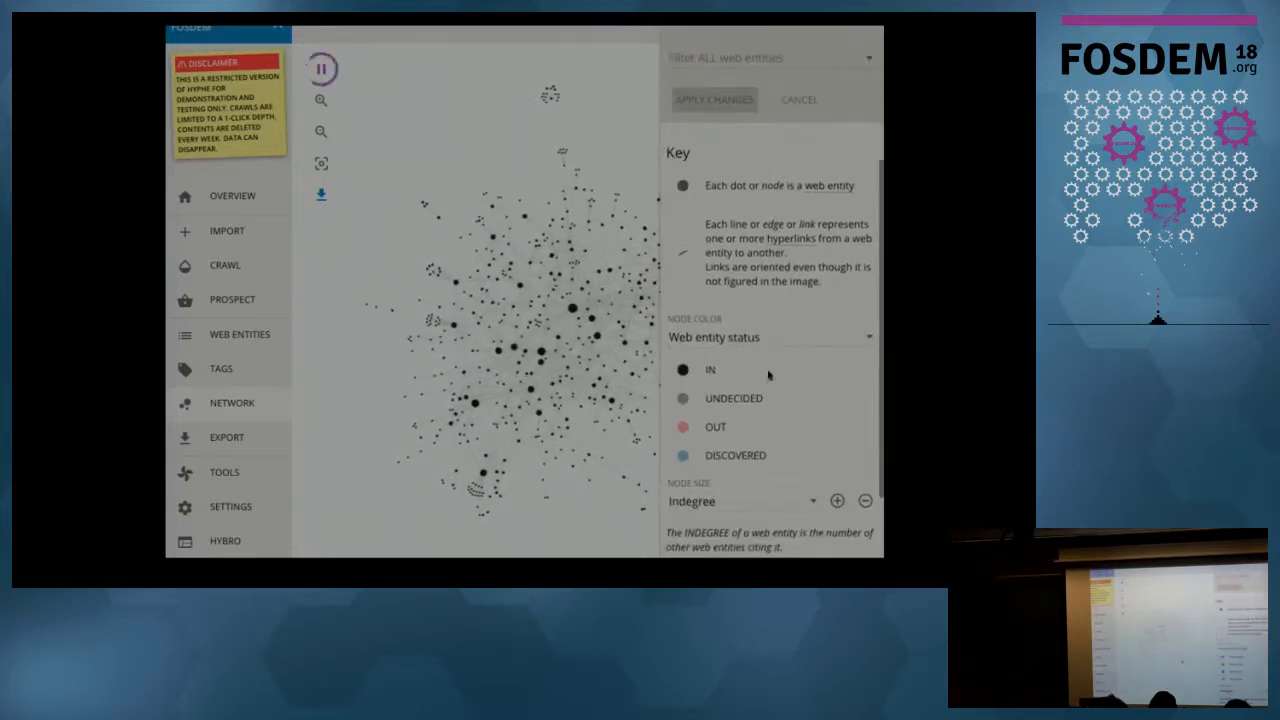
left_click(770, 337)
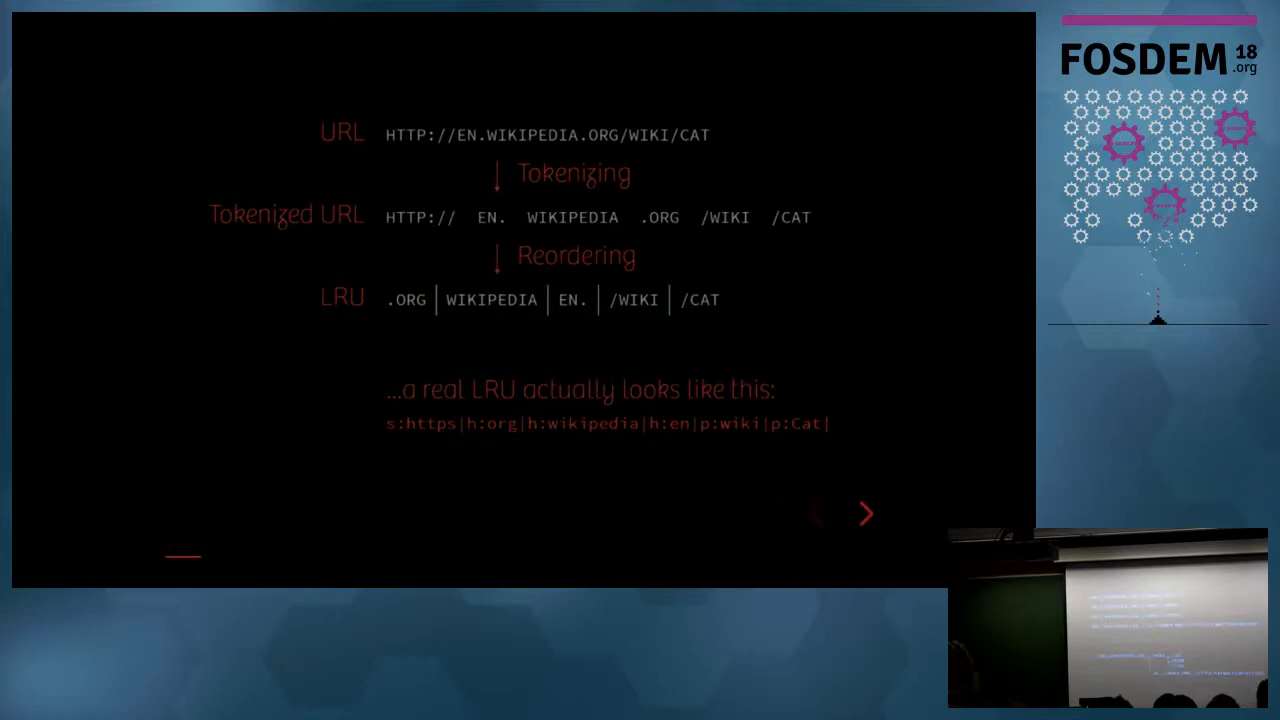
Advance past the LRU tree slide to the web entity flags slide
left_click(866, 514)
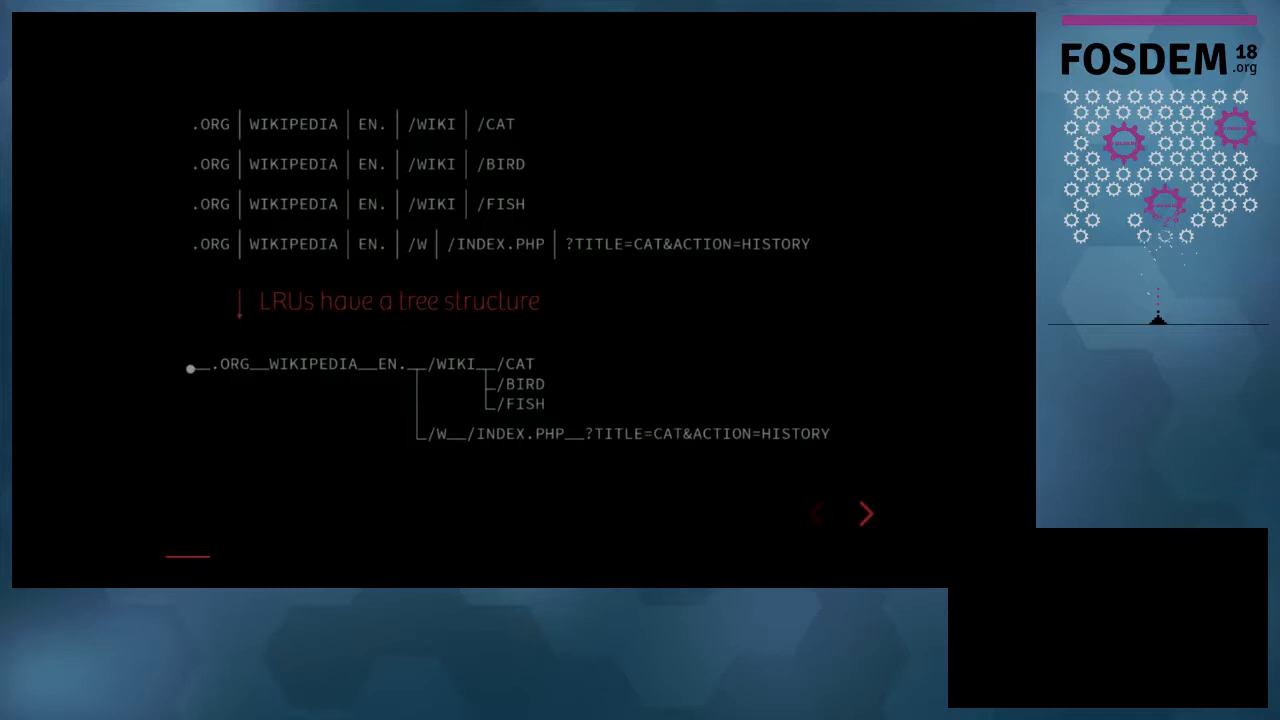
left_click(866, 513)
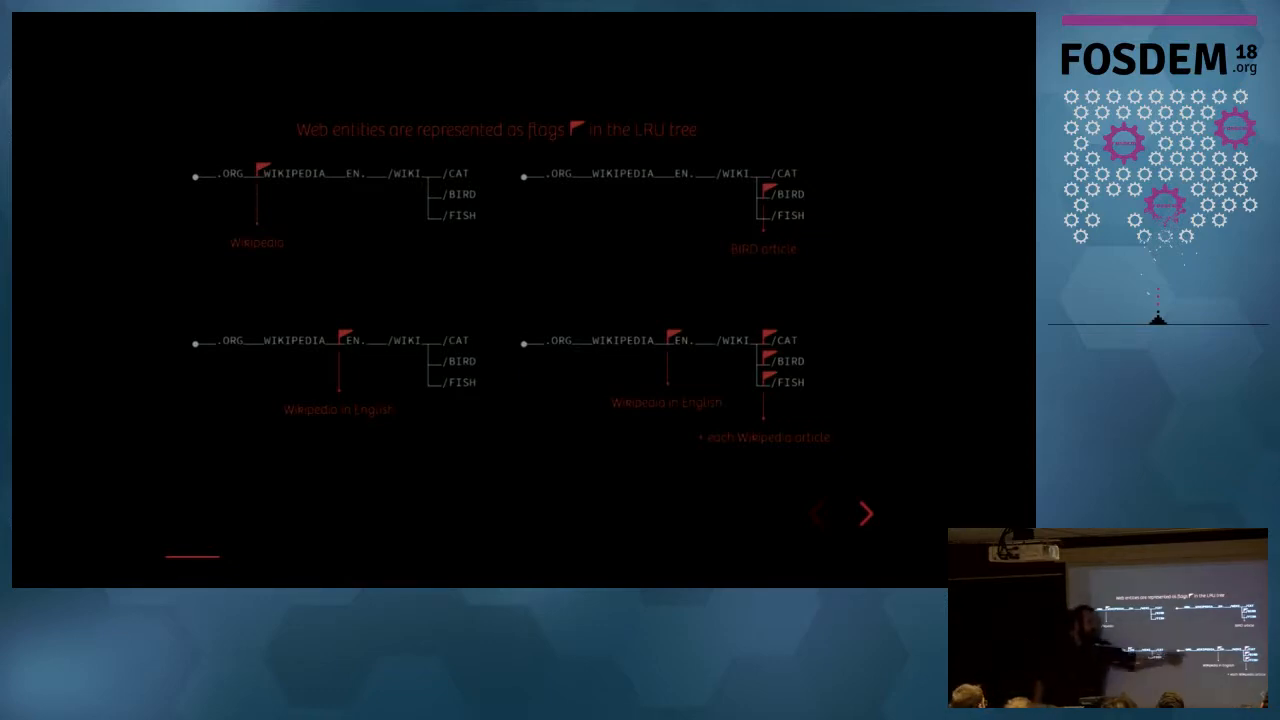
Advance through the Wikipedia example to Carla's immigration debate example slide
left_click(866, 513)
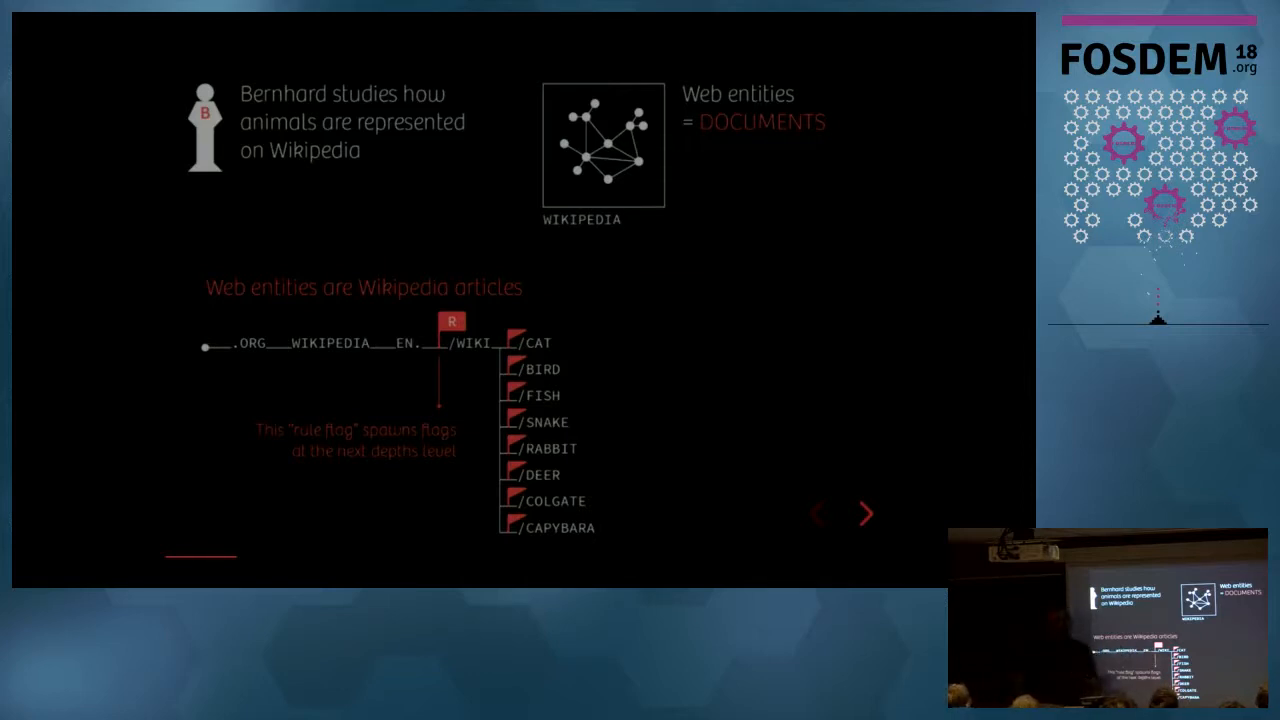
left_click(865, 513)
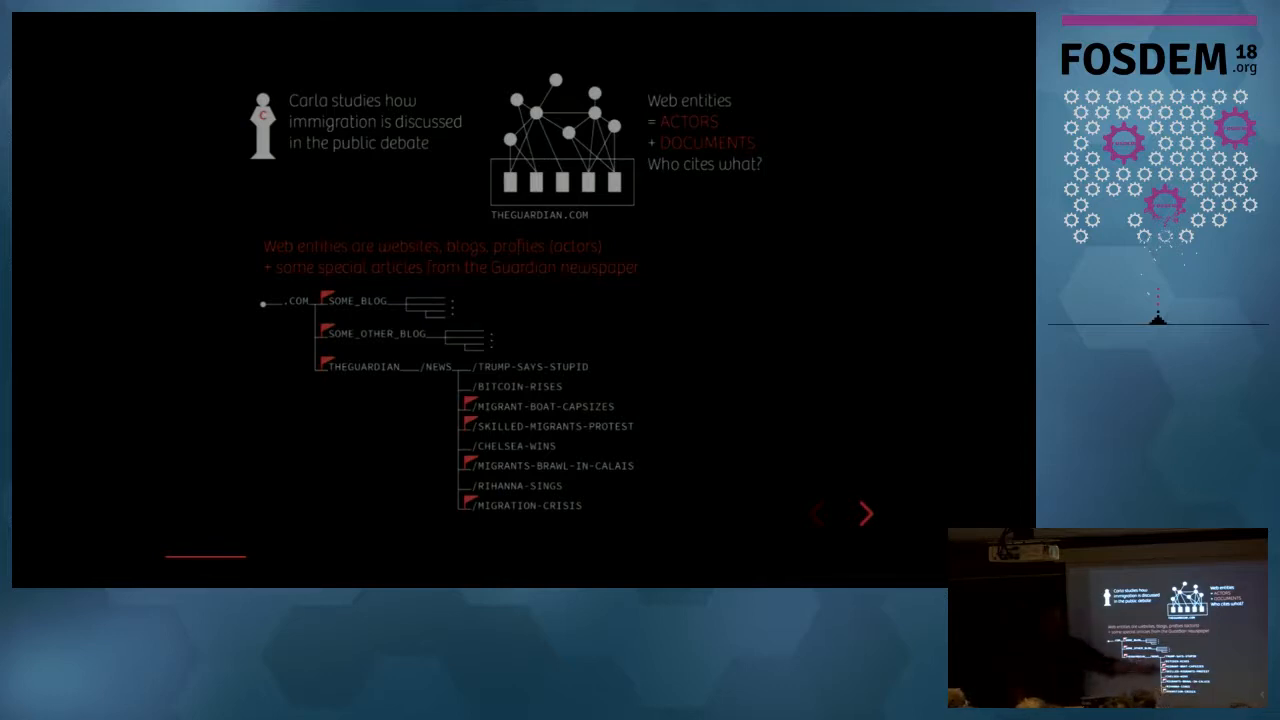
Advance to the 'How to implement that?' section slide
left_click(865, 513)
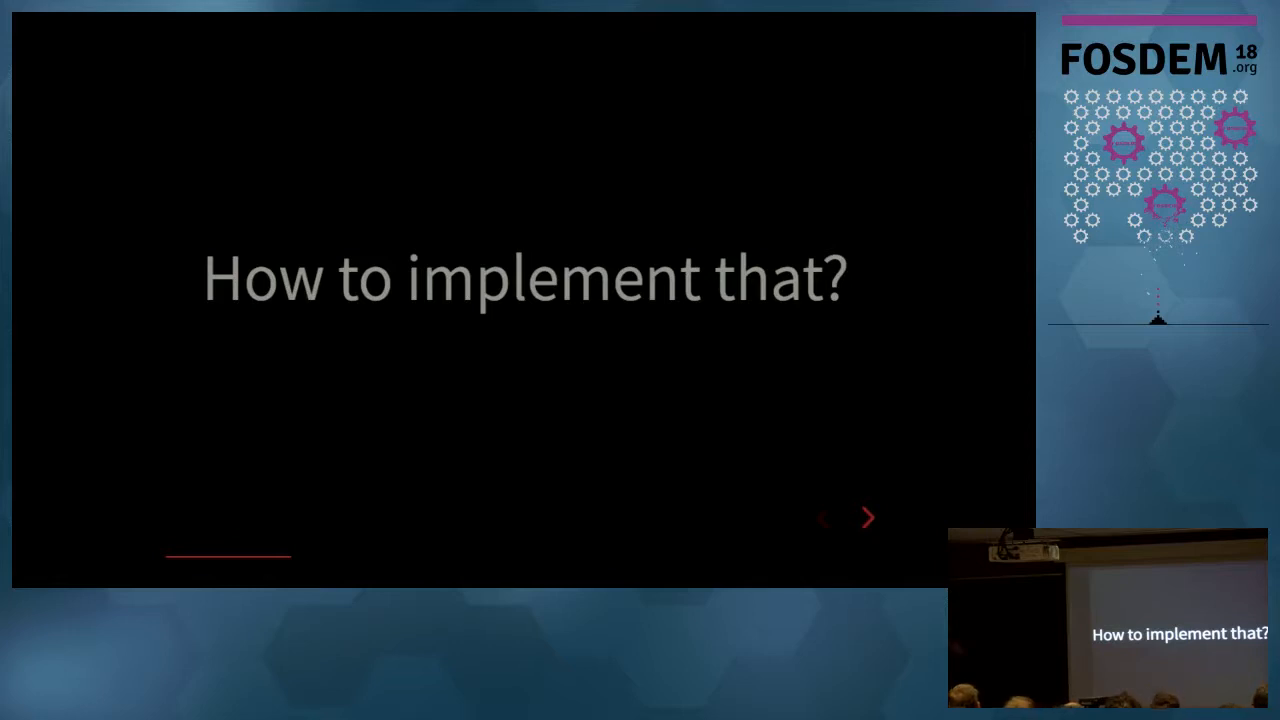
Advance to the 'I. Lucene' section title slide
left_click(869, 517)
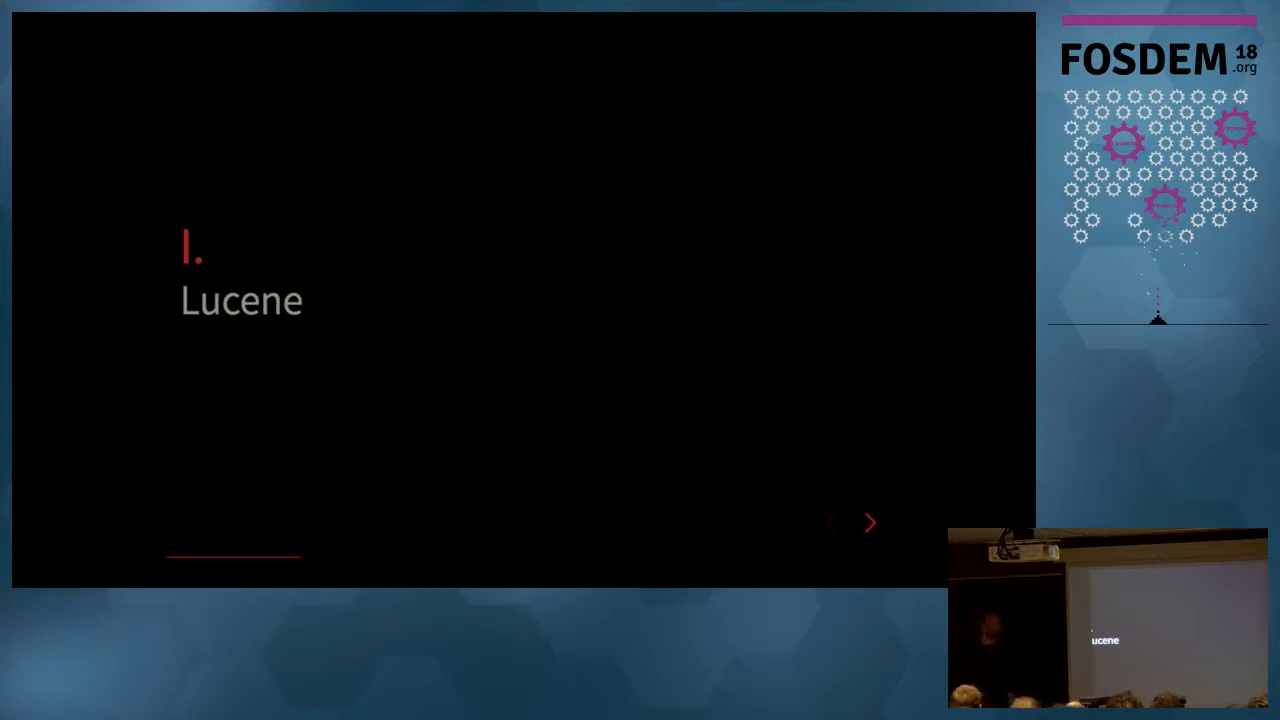
left_click(869, 522)
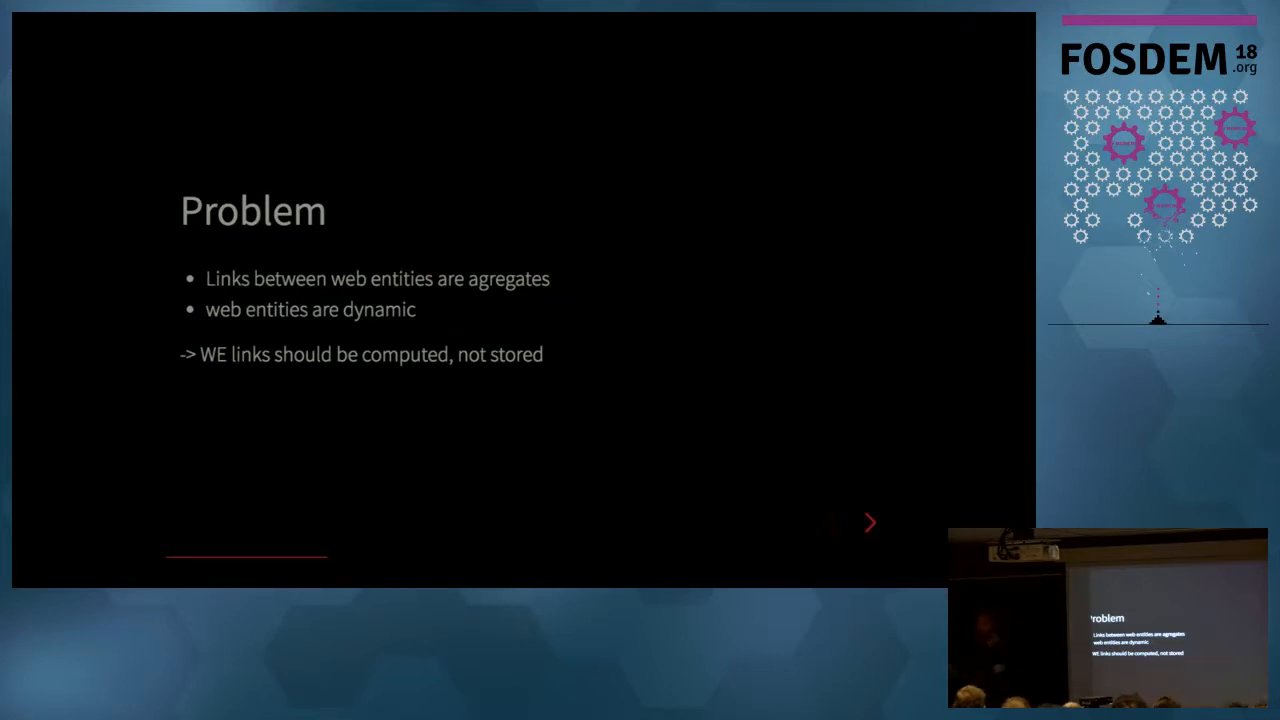
Advance to the 'Remember Bernhard?' slide revisiting the Wikipedia articles example
left_click(870, 522)
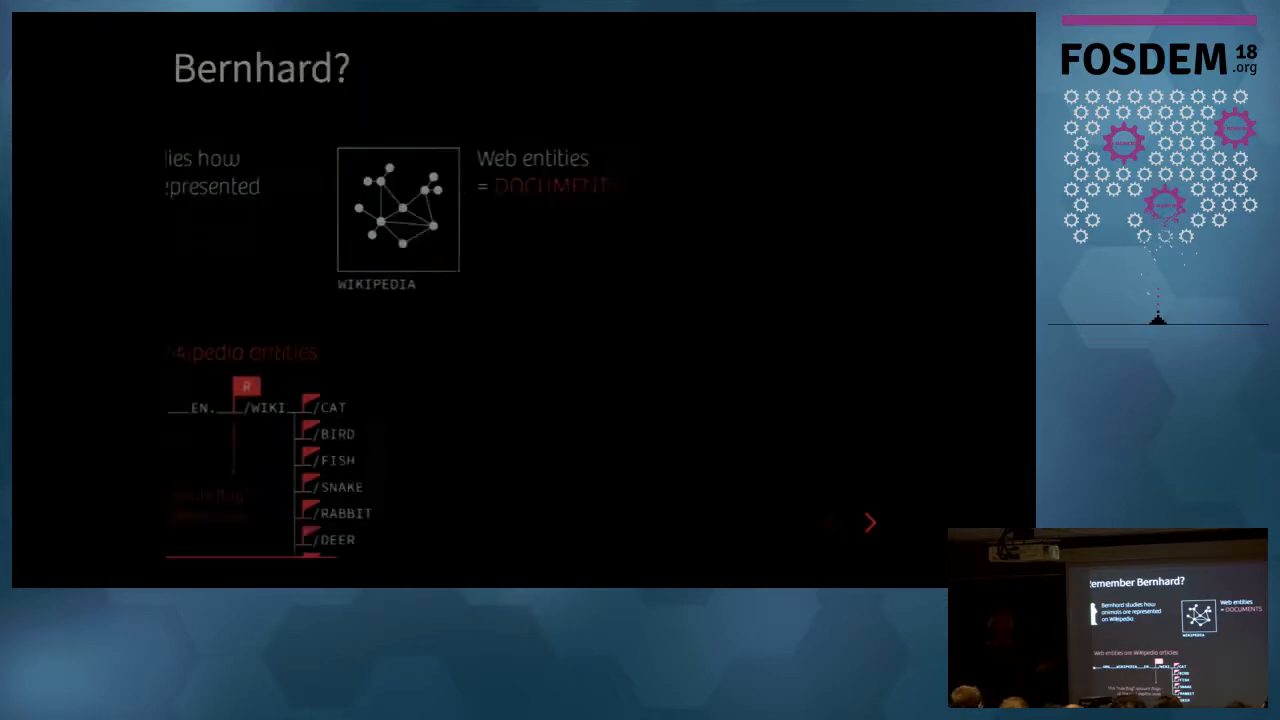
Advance the deck to the 'II. Coding retreat' section title slide
left_click(870, 522)
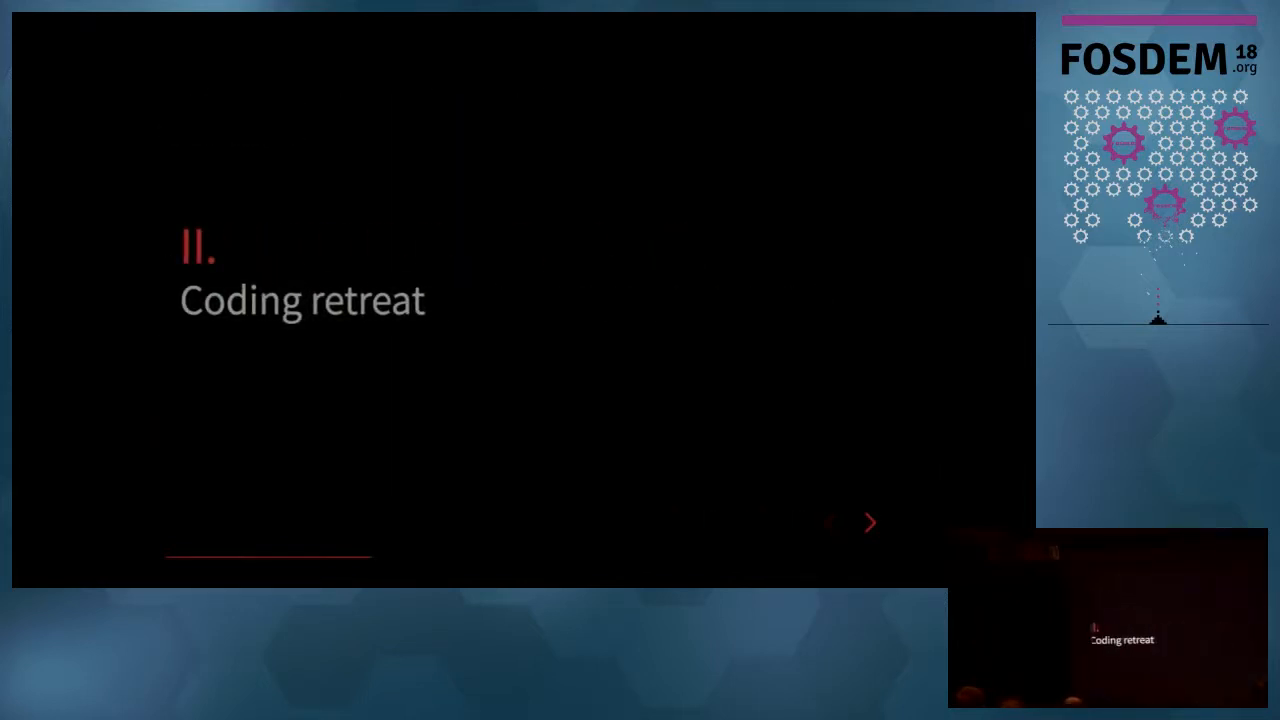
Advance past the coding retreat bullet list to the team-at-the-table photo
left_click(869, 522)
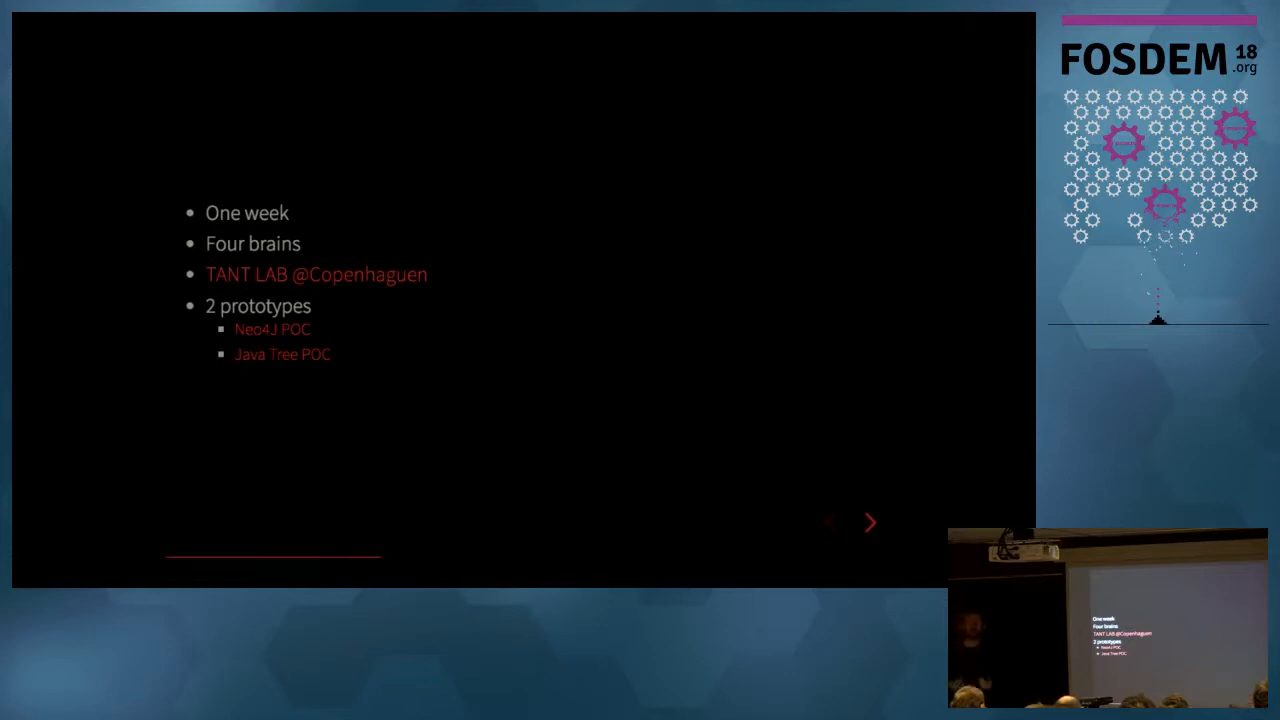
left_click(869, 522)
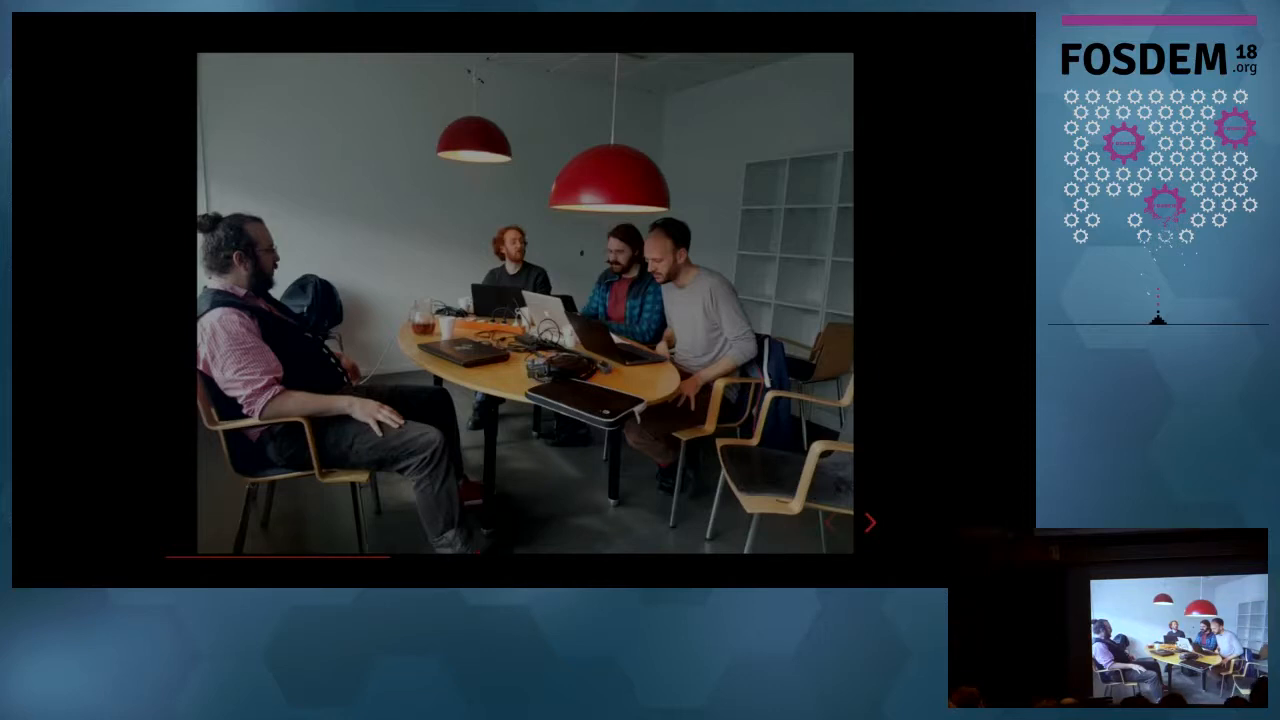
Step through the weekly activity chart and beer bottles photo to 'III. Prototype A - Neo4J'
left_click(869, 522)
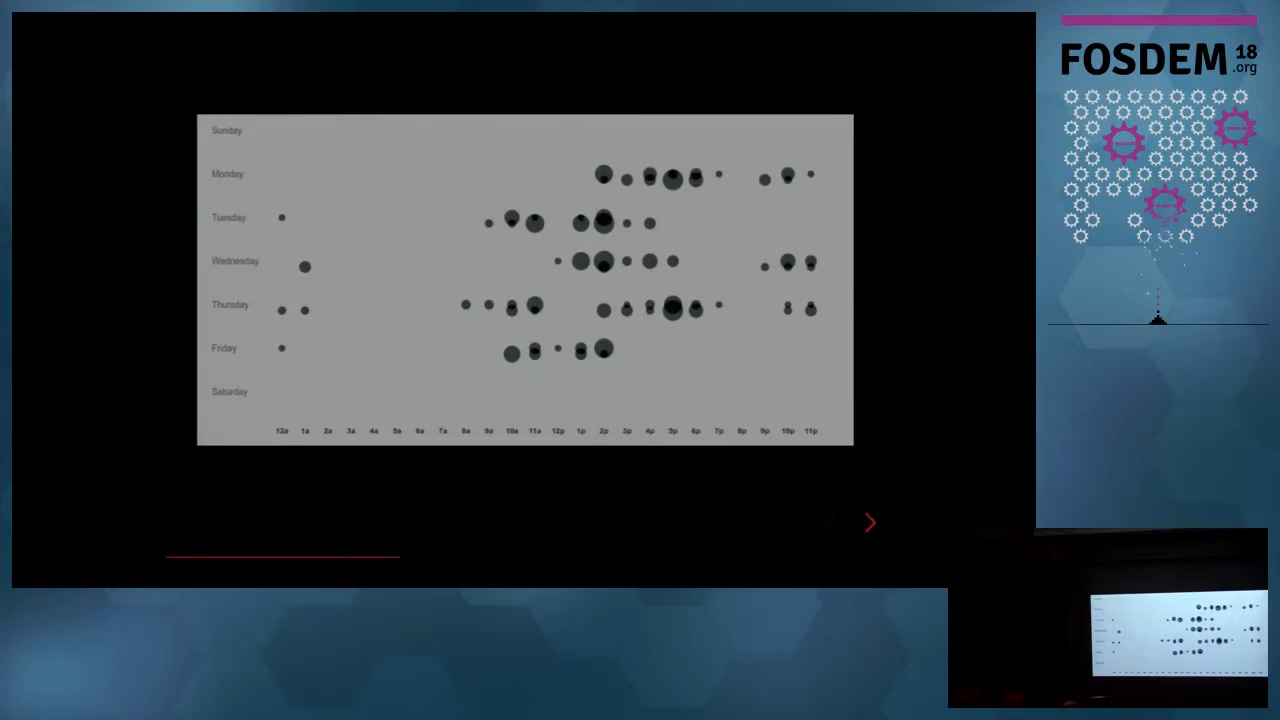
left_click(869, 522)
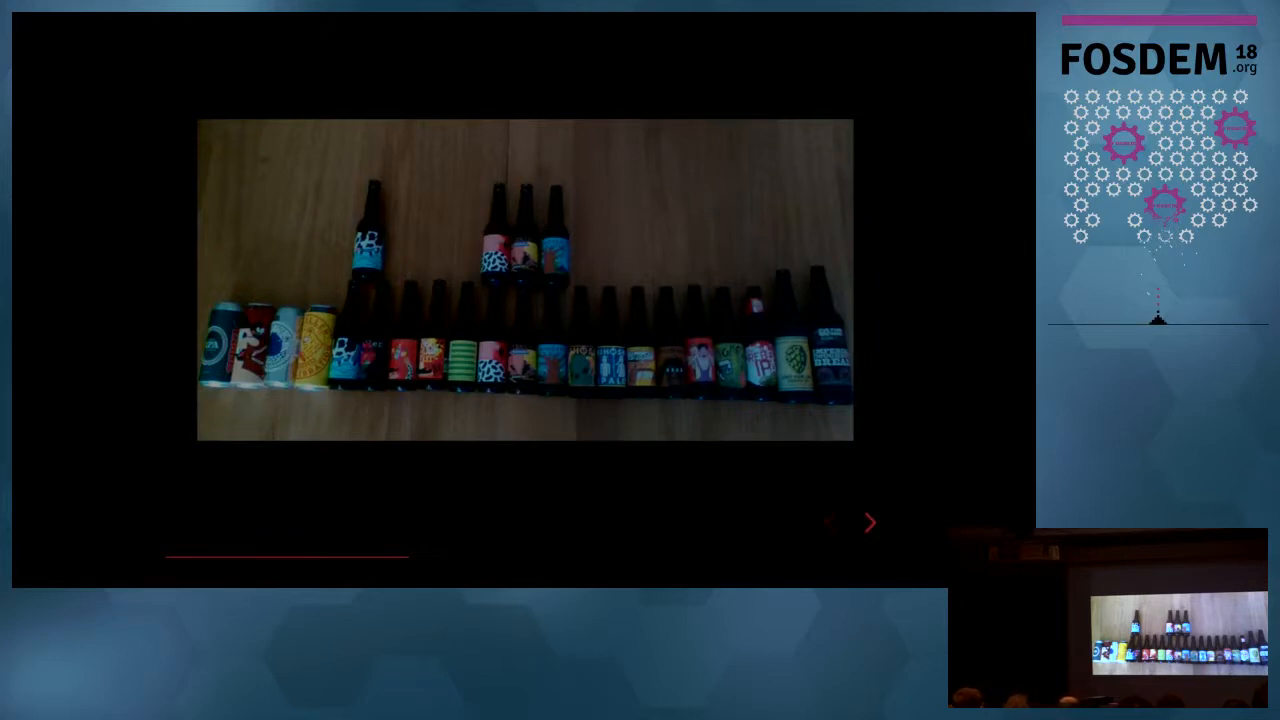
left_click(869, 522)
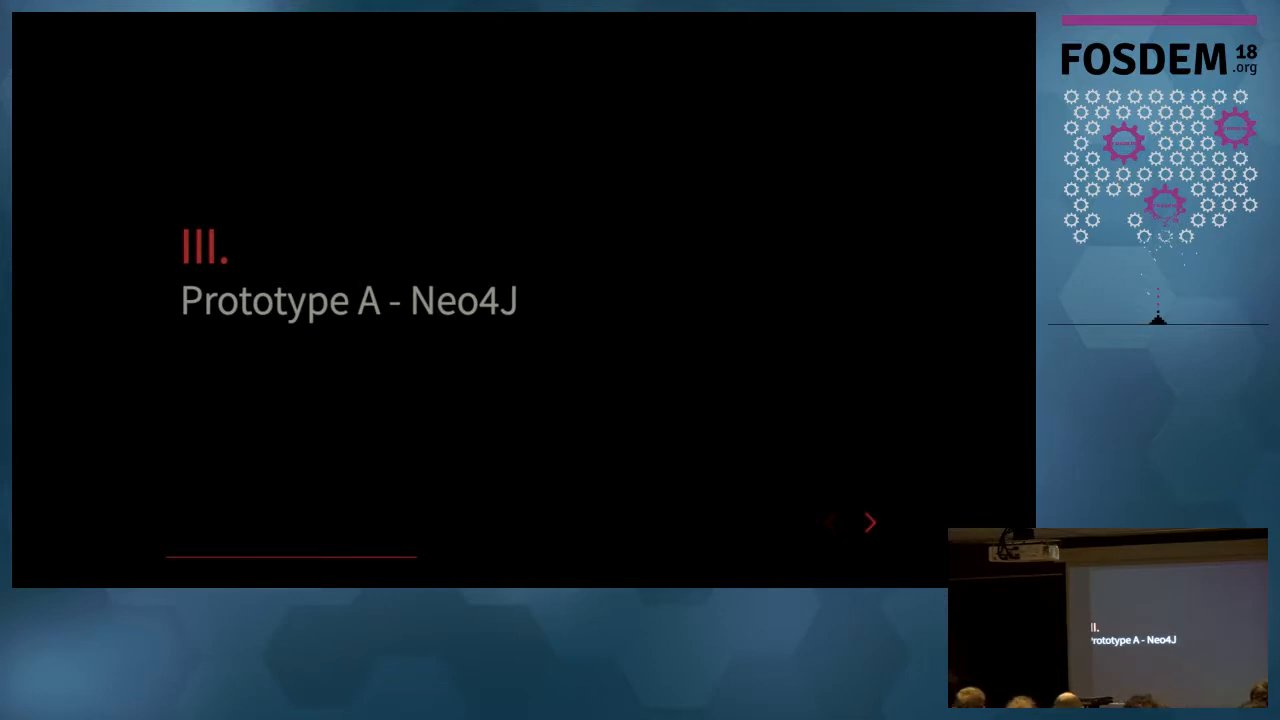
Advance to the 'Indexing pages' slide showing the Cypher query for LRU stems
left_click(869, 522)
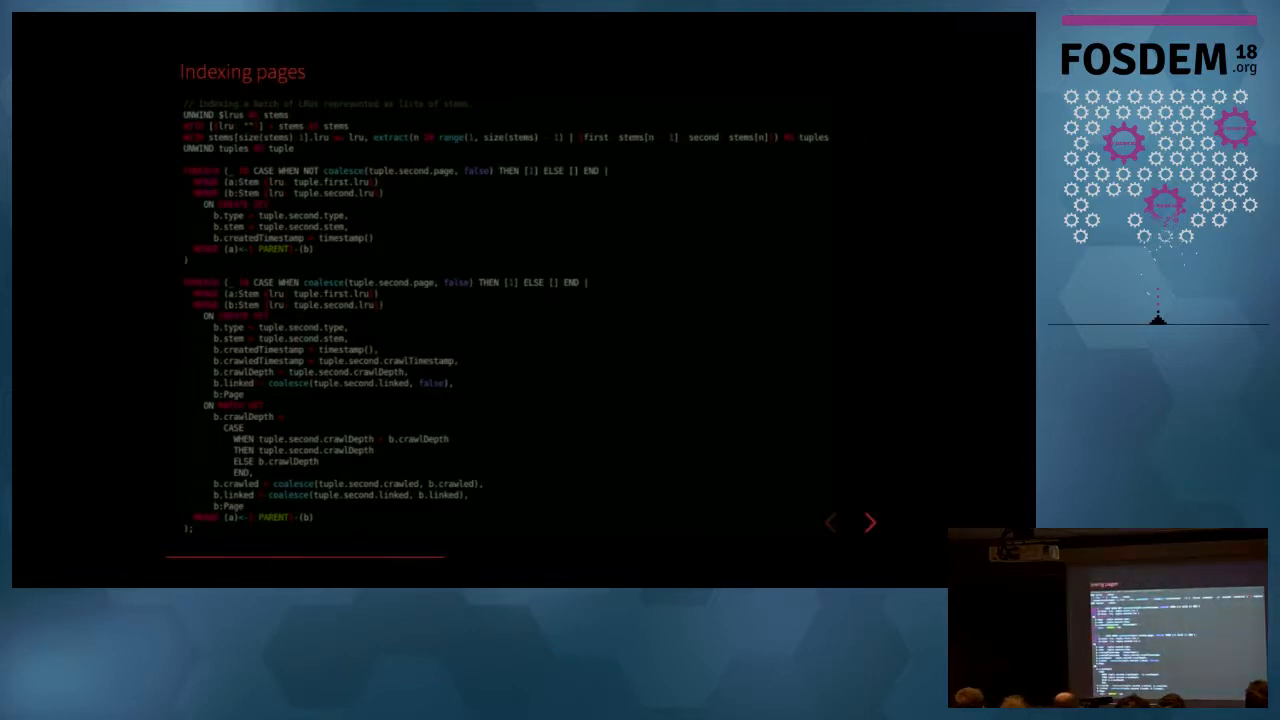
Pass 'Links agregation V8 and 10' to the remark on traversing trees in Neo4j
left_click(869, 522)
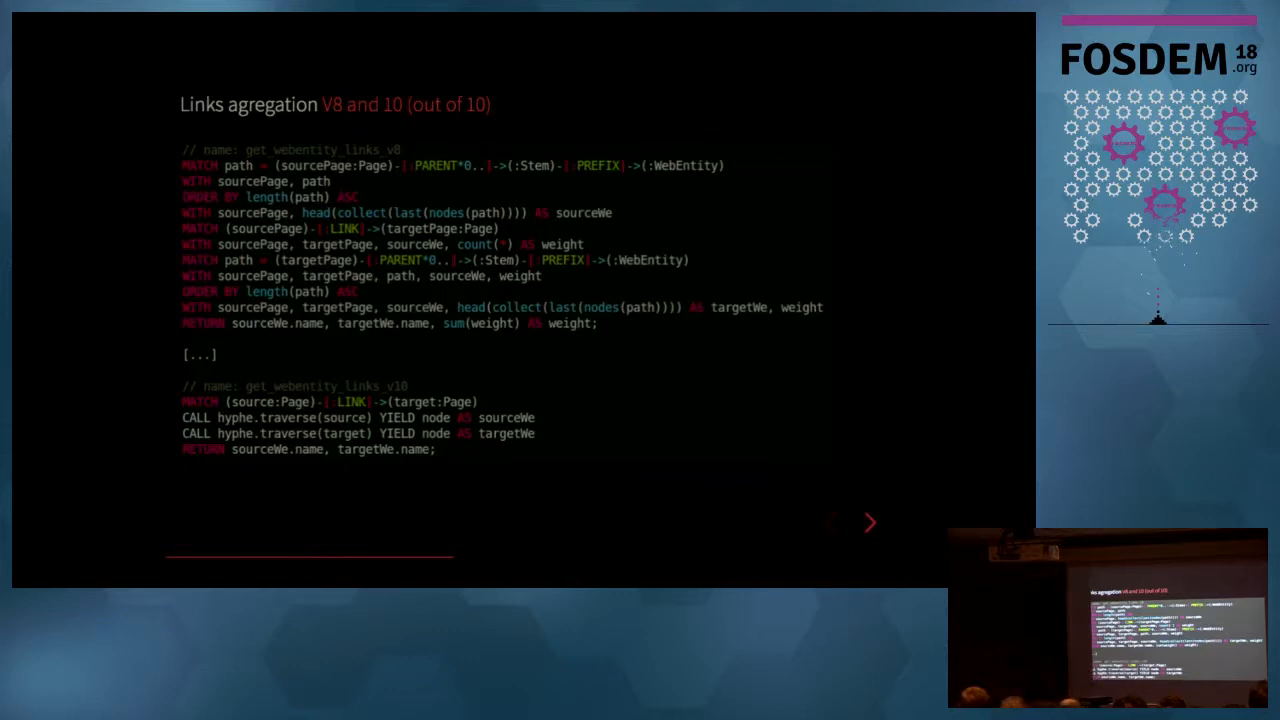
left_click(870, 522)
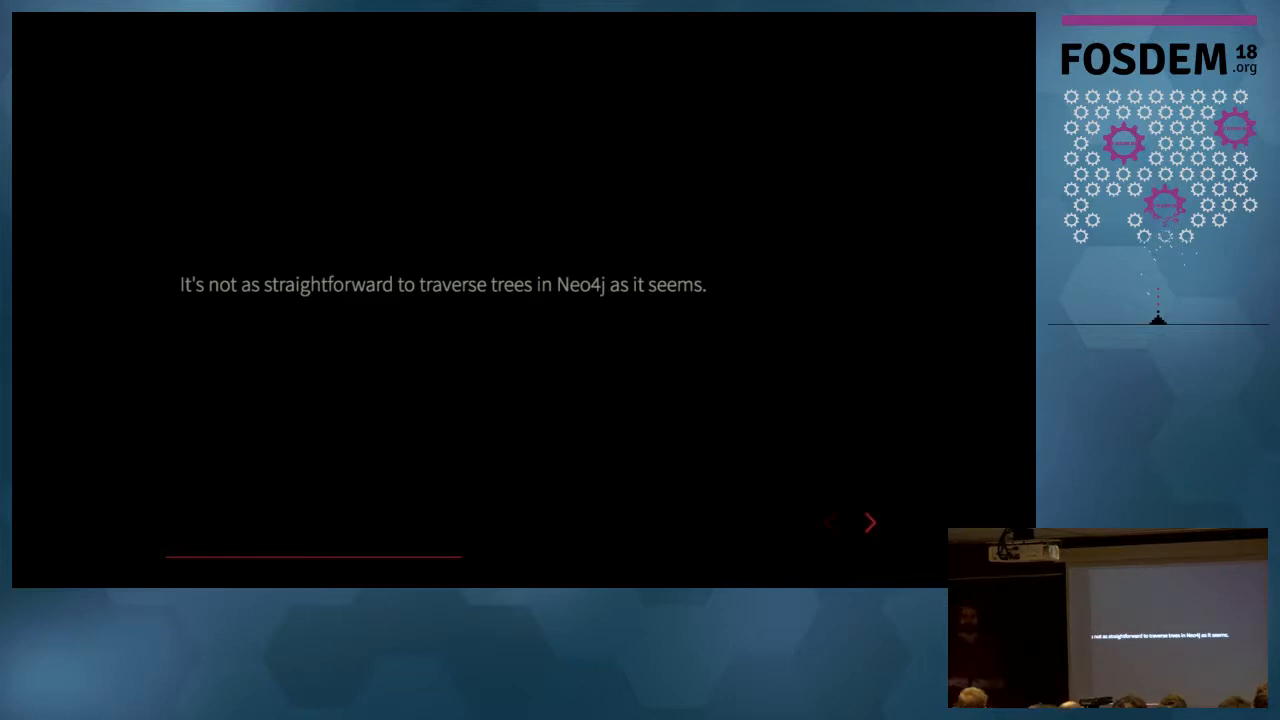
Advance to the slide defining the Traph as a subtle Trie-Graph mix
left_click(869, 522)
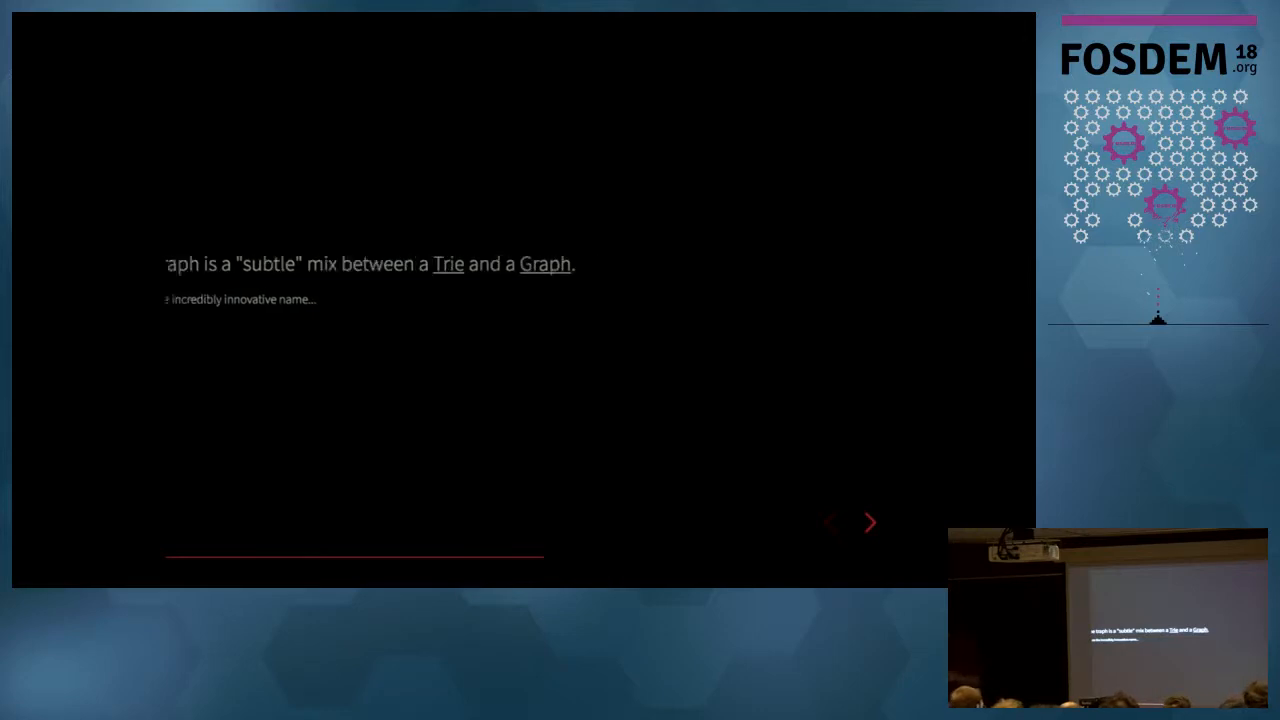
Advance to the 'Linked lists of stubs' slide with target and weight entries
left_click(869, 521)
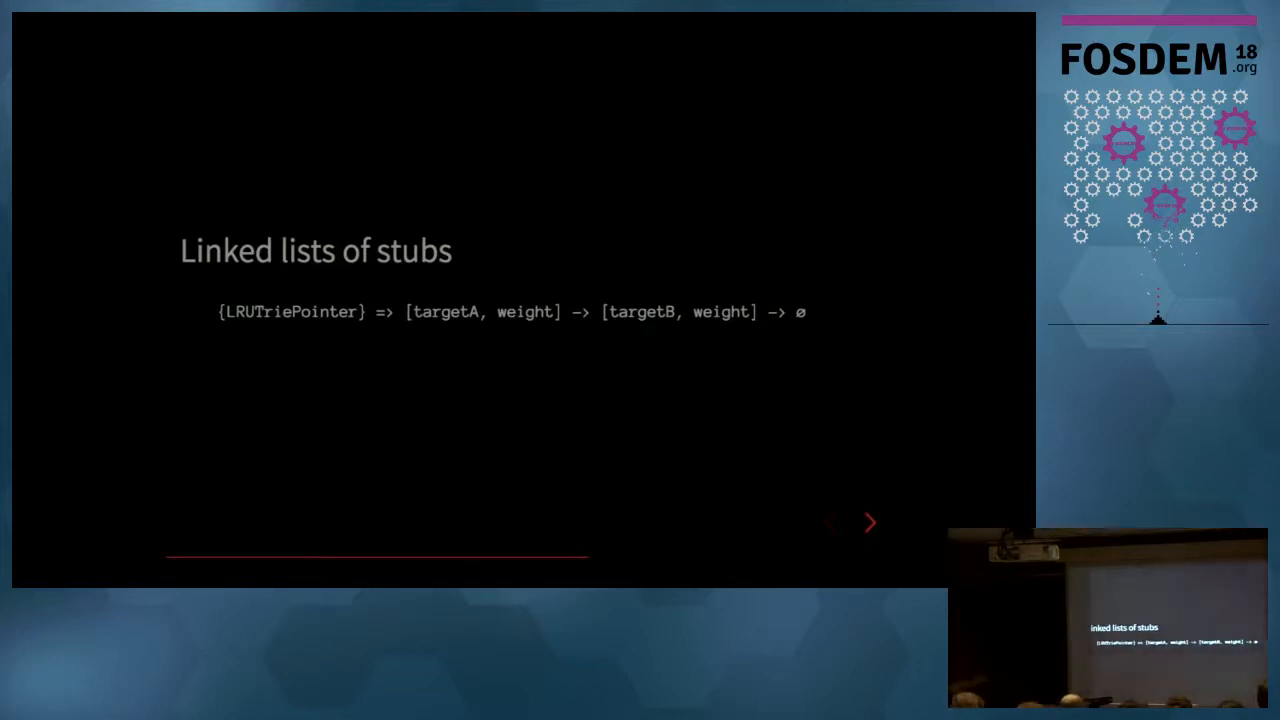
Pass the 'graph of pages' slide to Carla's immigration debate example with flagged Guardian articles
left_click(869, 522)
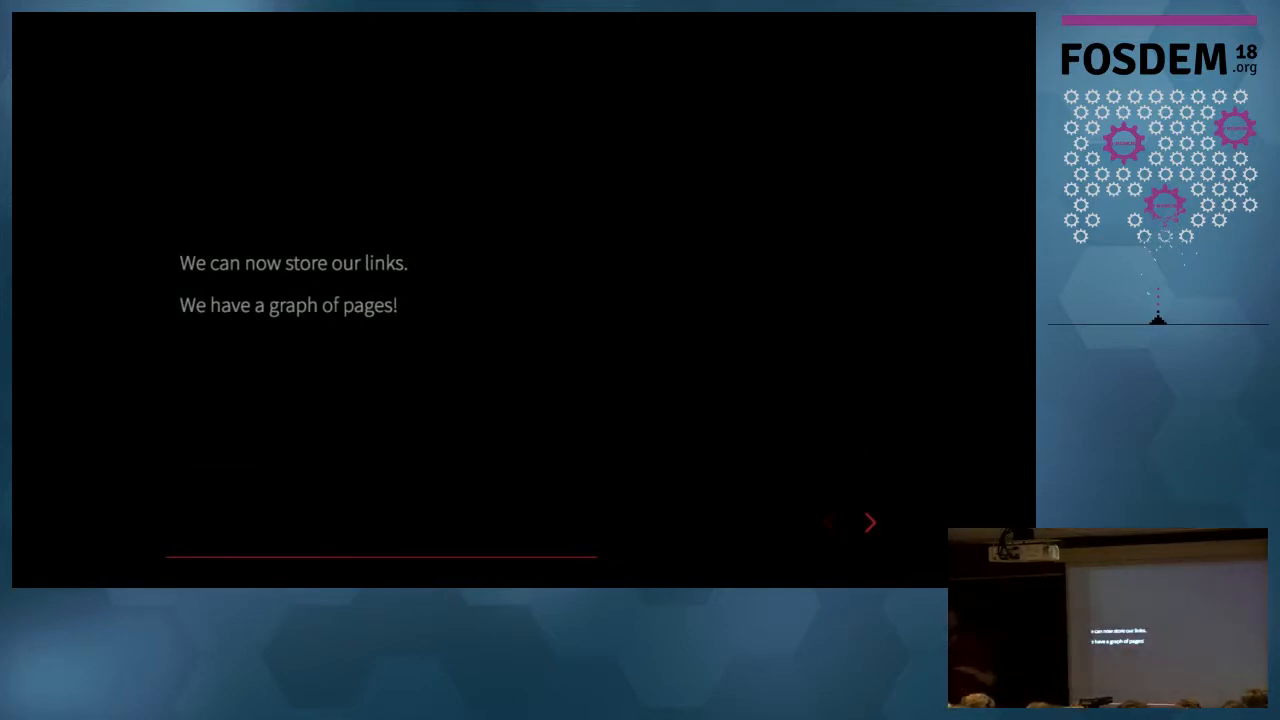
left_click(869, 522)
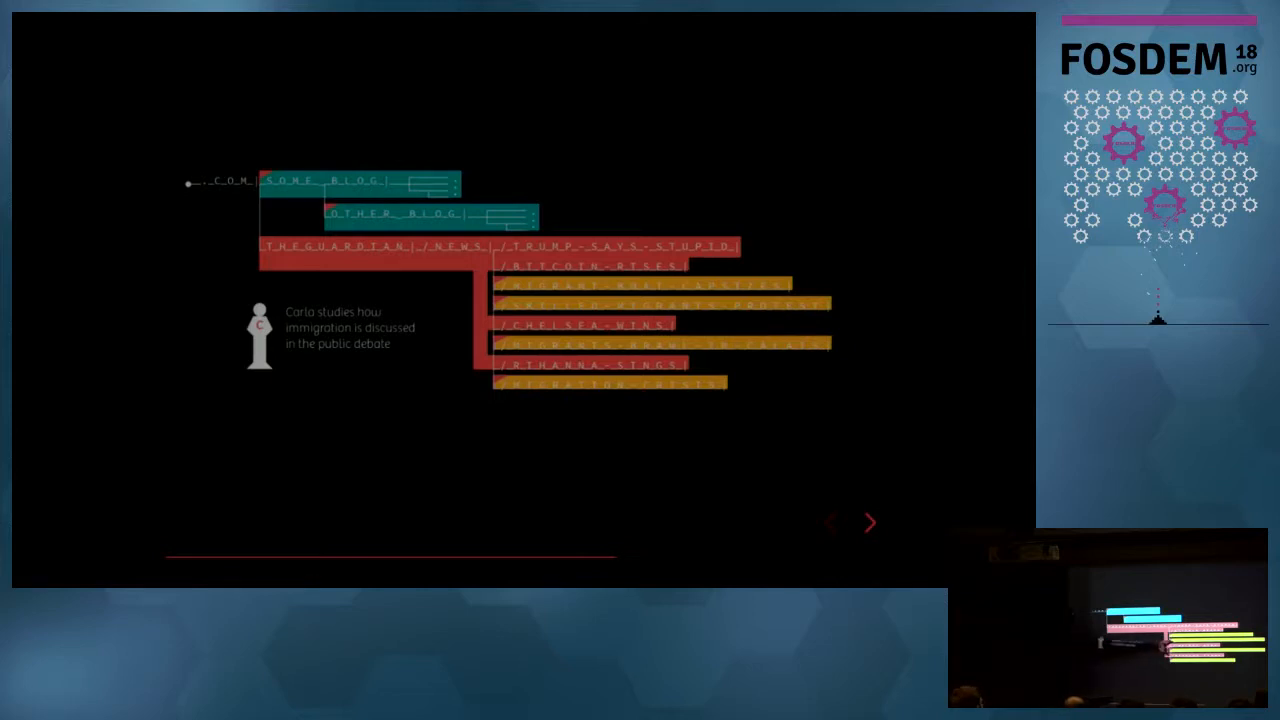
Advance to the slide on finding a page's web entity by traversing the Trie
left_click(869, 522)
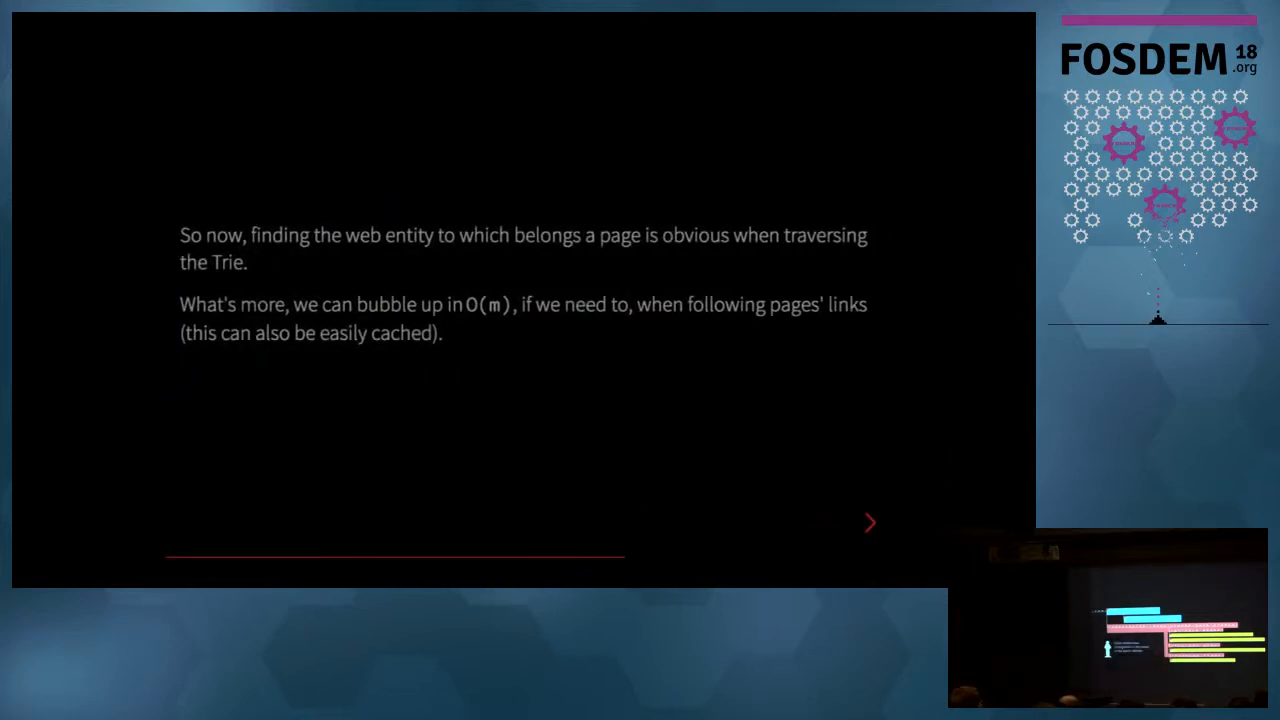
Toggle between the Trie traversal text and flagged trie diagram, then reach 'Indexation time'
left_click(870, 522)
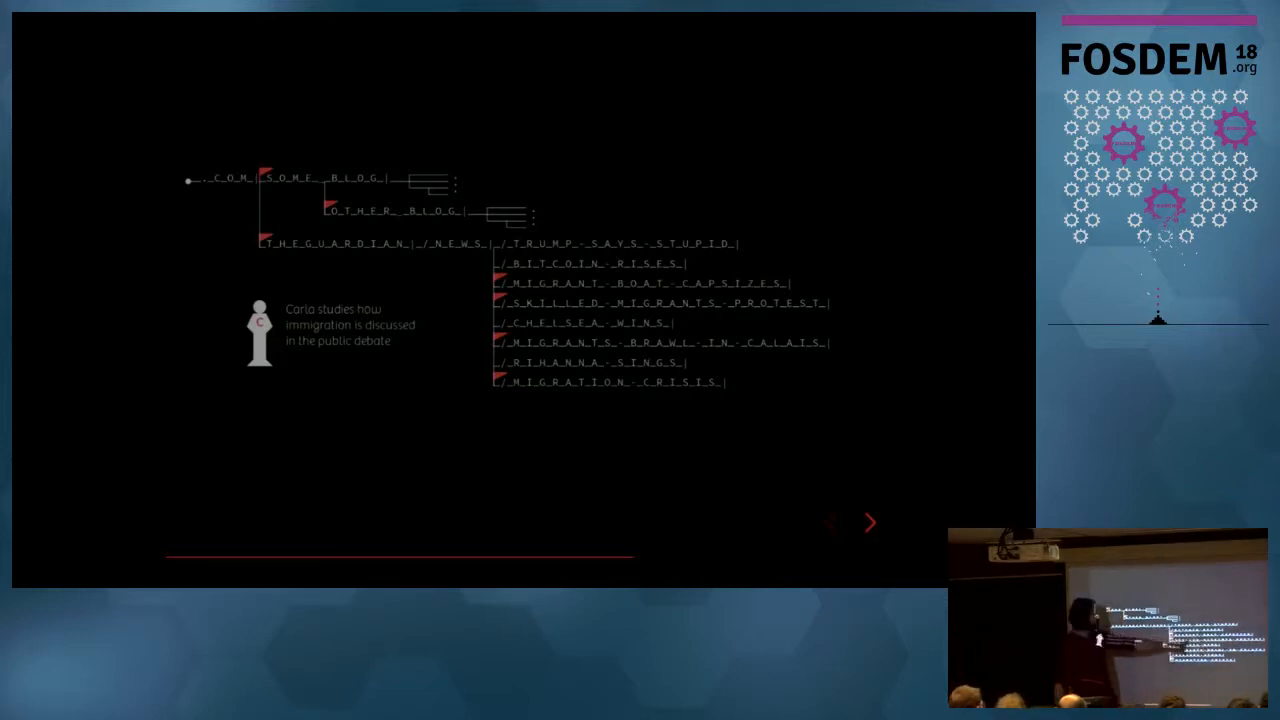
left_click(869, 522)
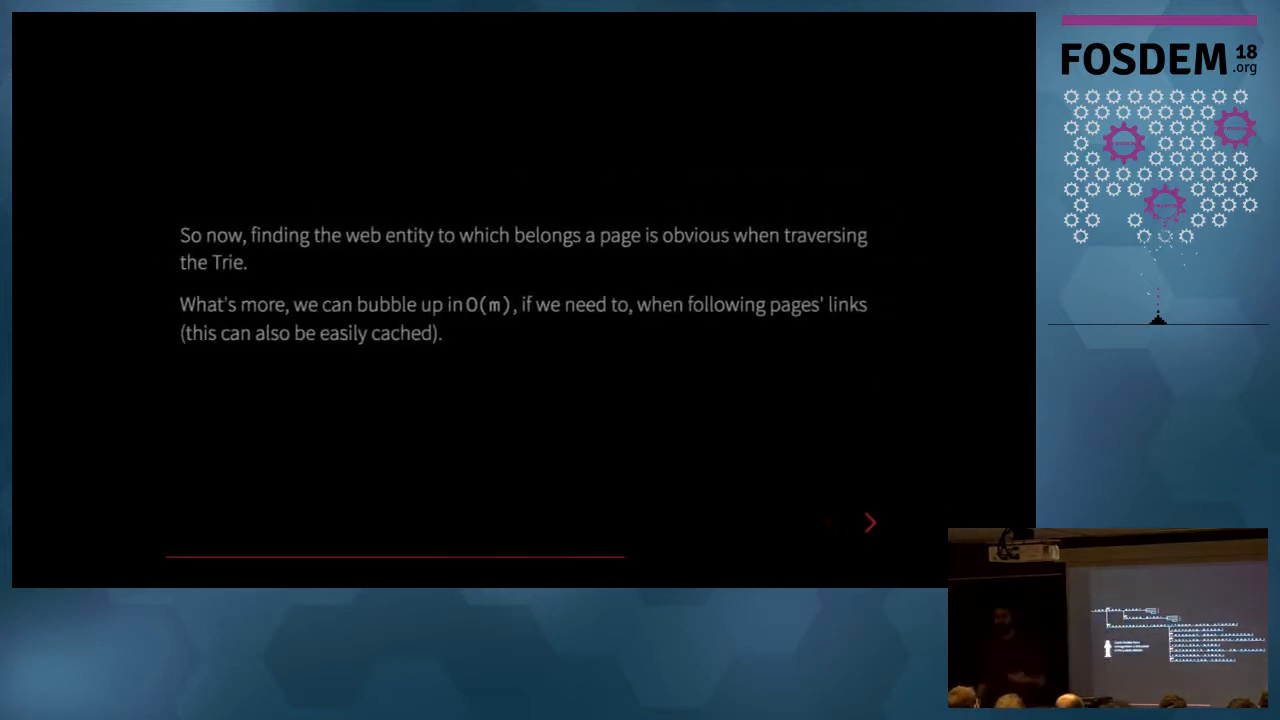
left_click(870, 522)
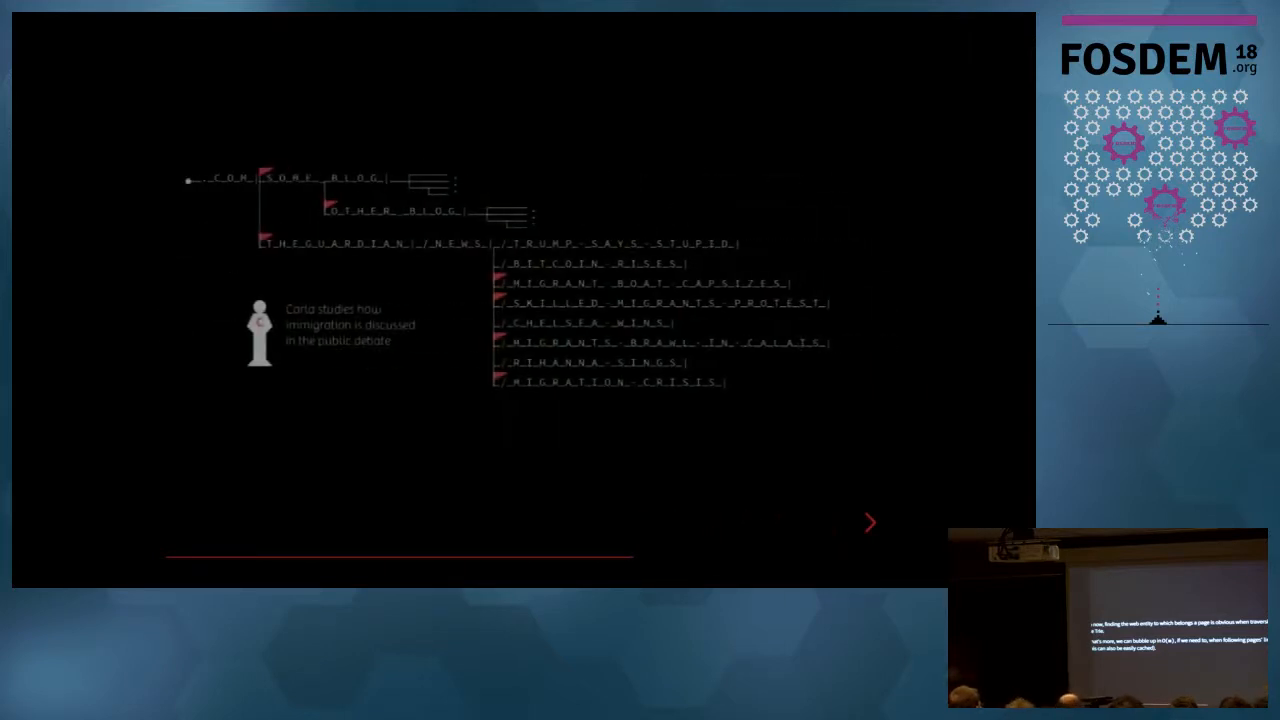
left_click(869, 522)
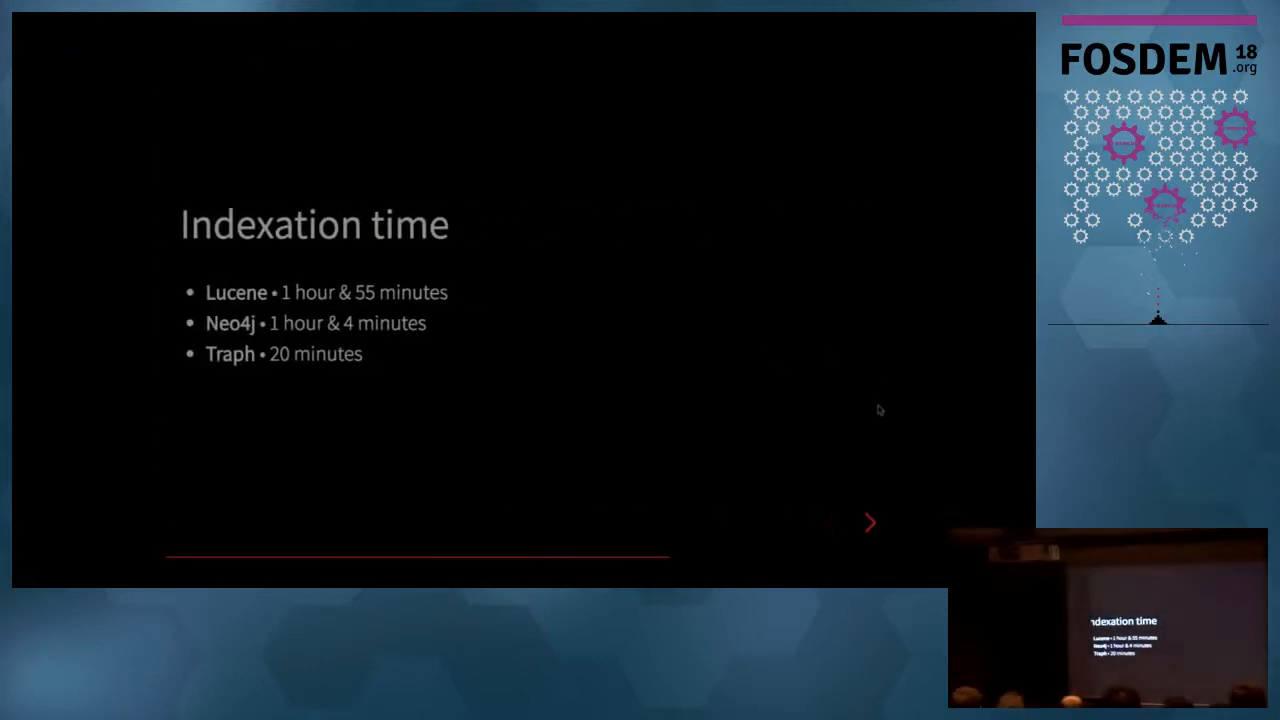
Advance to the 'Disk space' slide: Lucene 740 MB, Traph 1 GB, Neo4j 1.5 GB
left_click(869, 522)
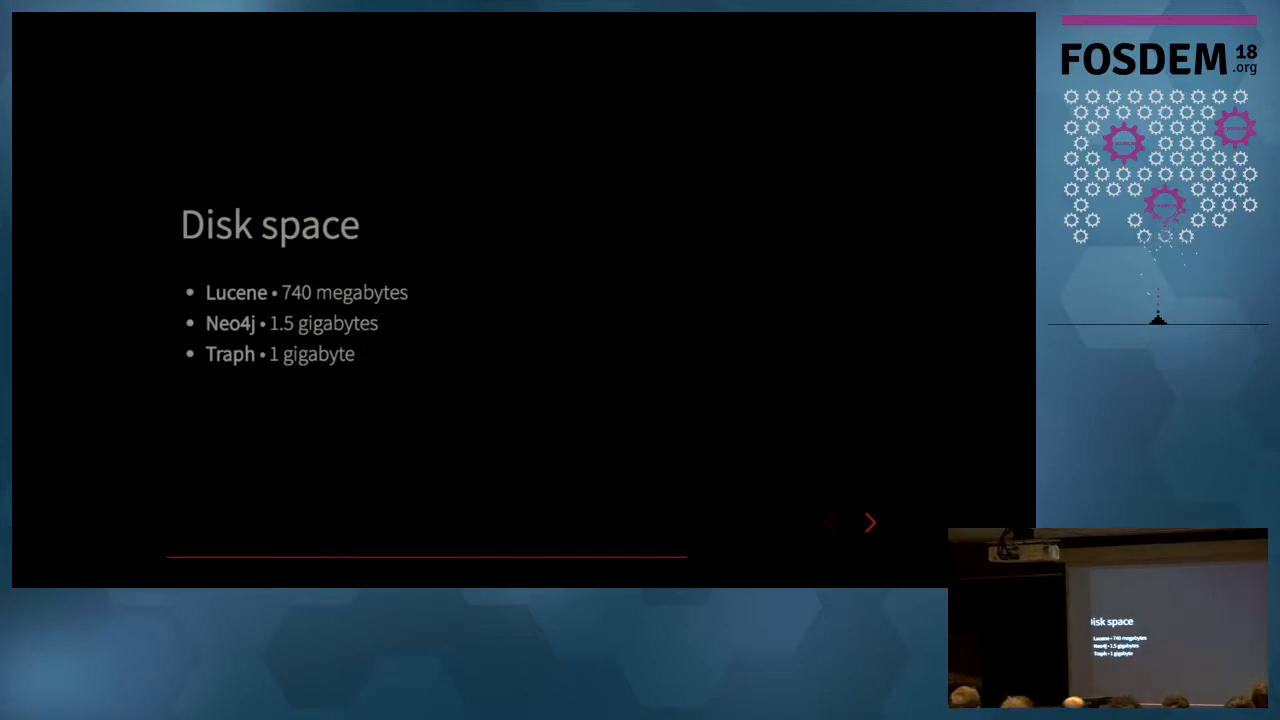
left_click(869, 522)
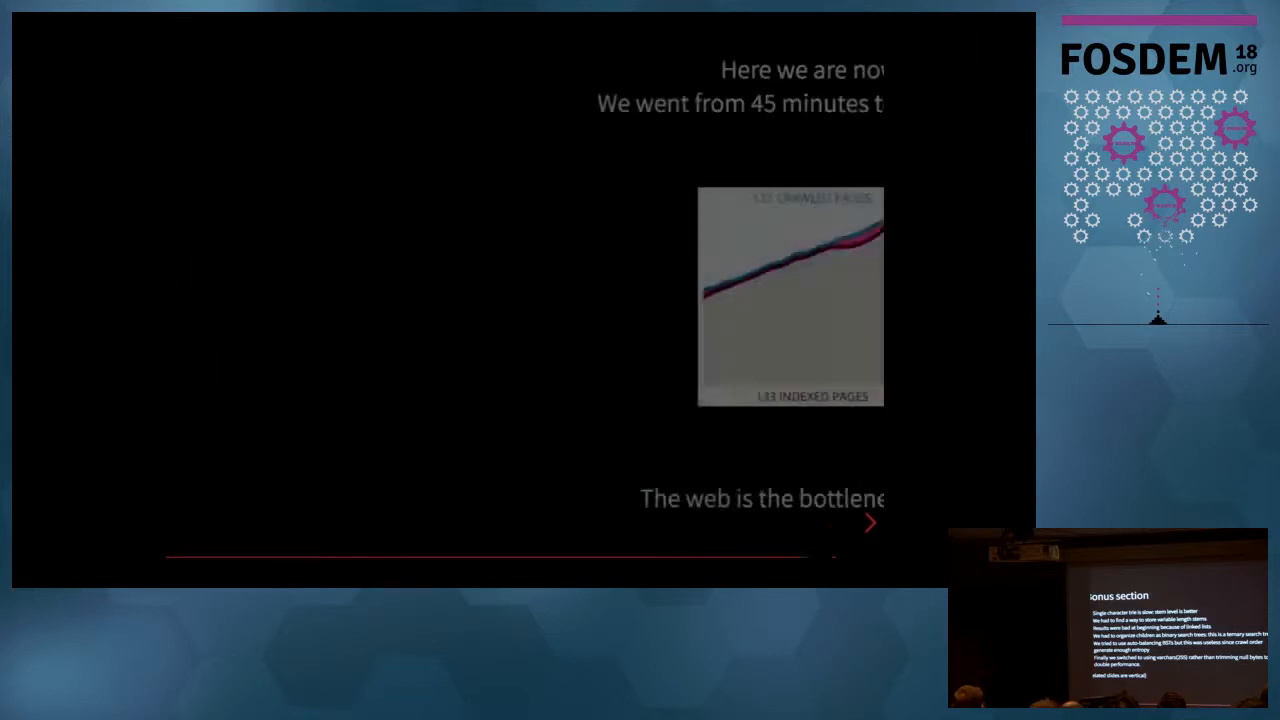
Advance past the crawled-versus-indexed pages chart to the slide on the index in production
left_click(870, 522)
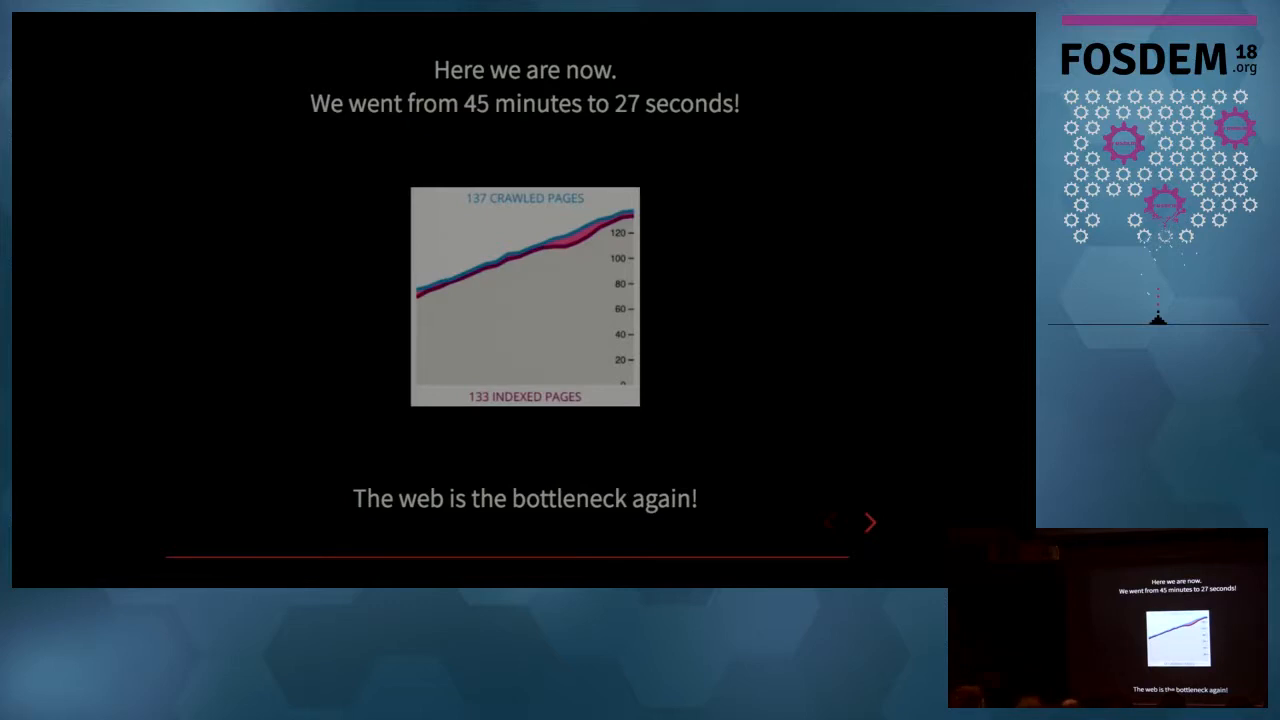
left_click(871, 522)
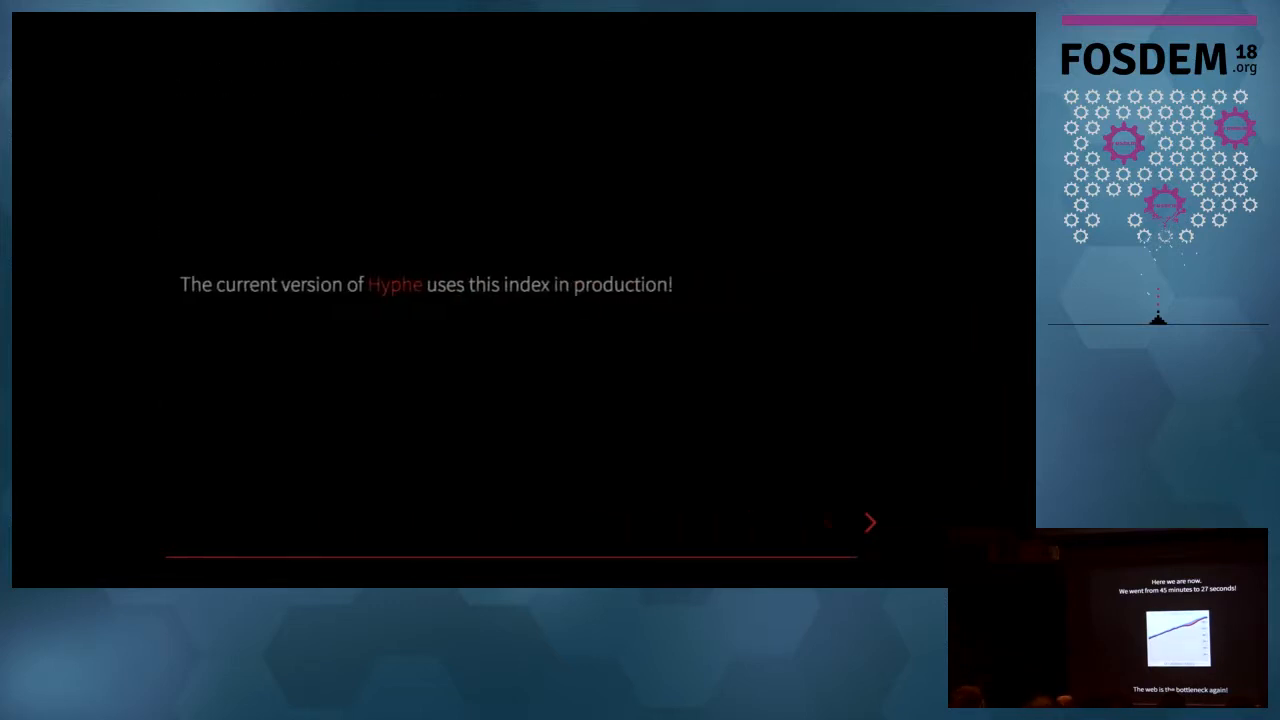